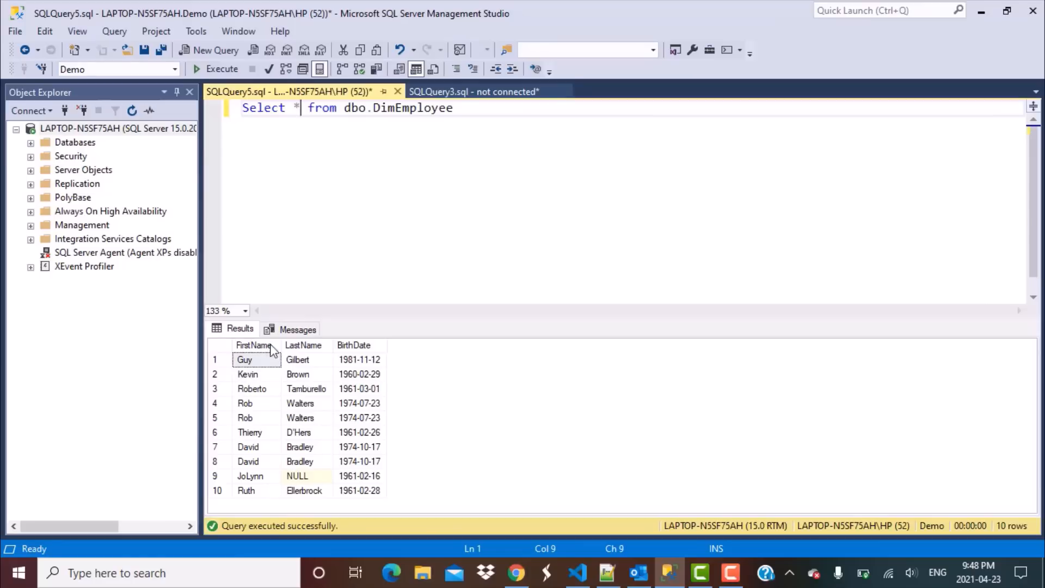
mouse_move(290, 319)
text(c)
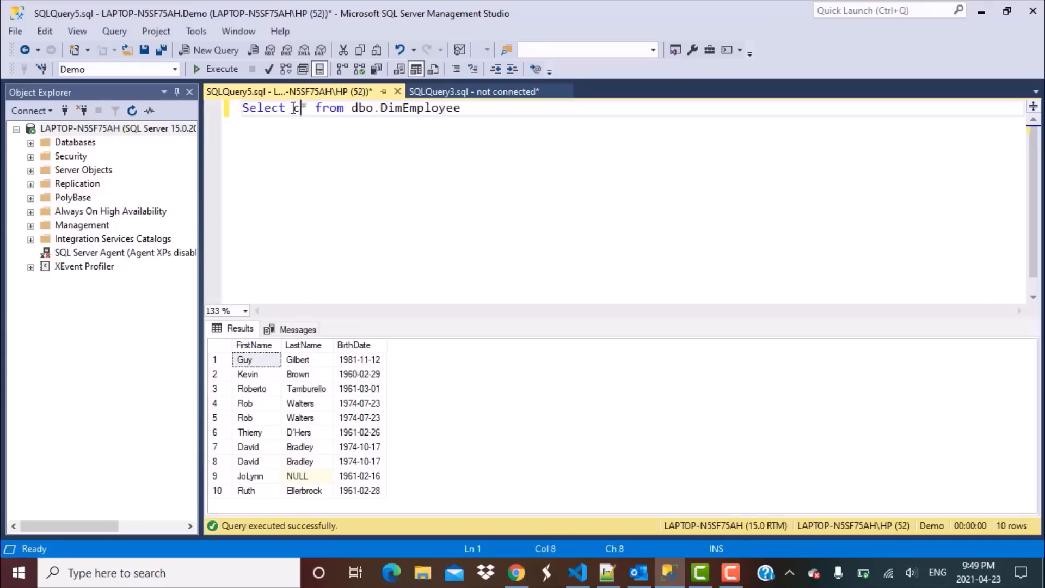
- Run SELECT count(*) then count(1) FROM dbo.DimEmployee, each returning 10
text(ount()
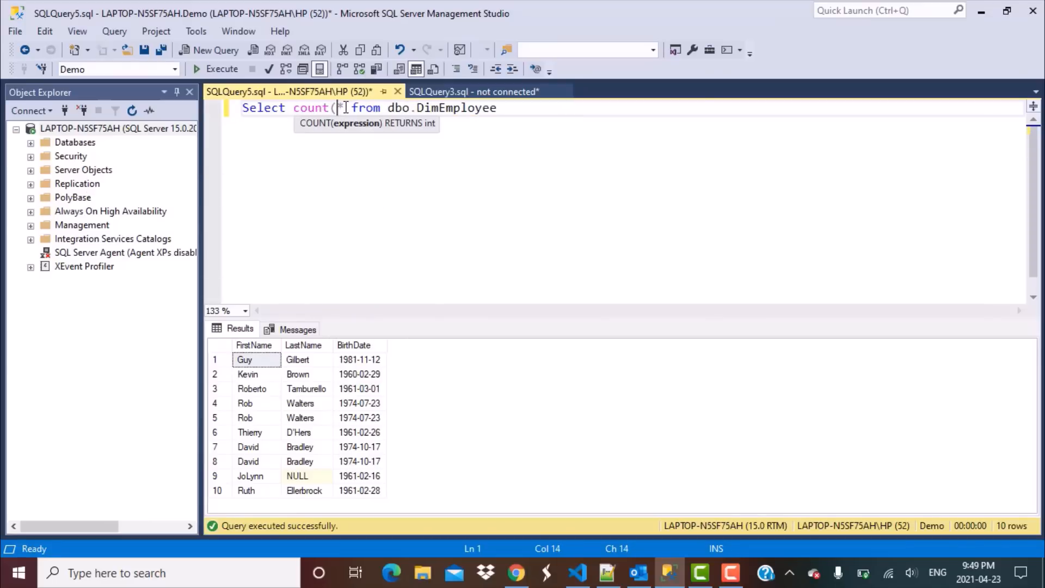
text(*))
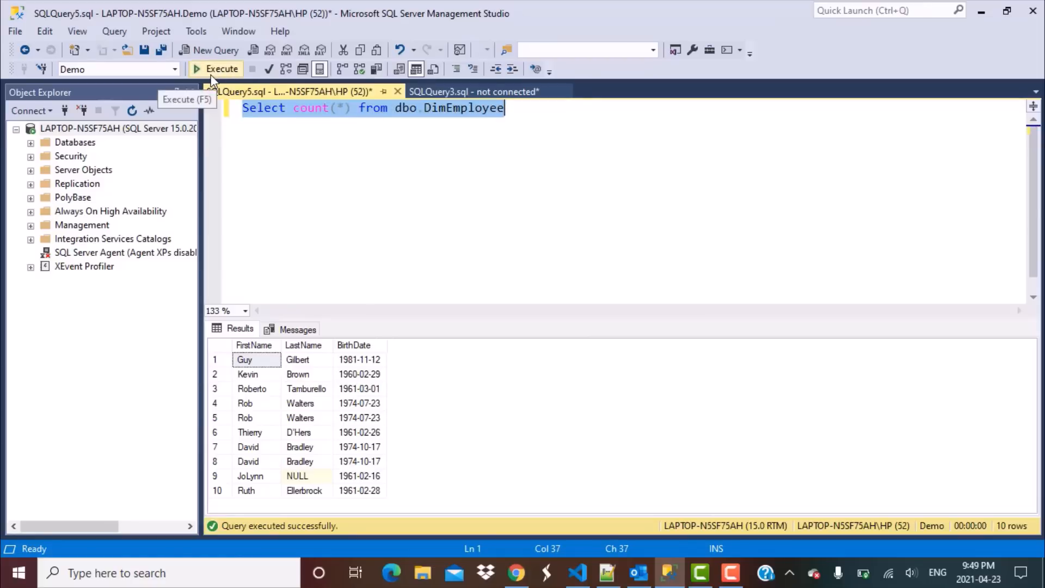
click(222, 68)
text(1)
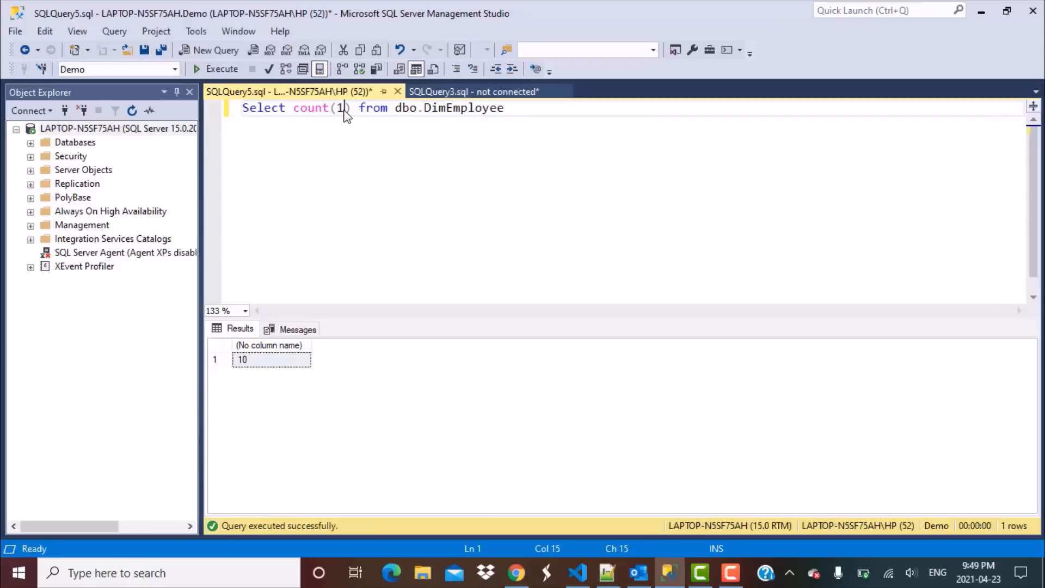
click(221, 68)
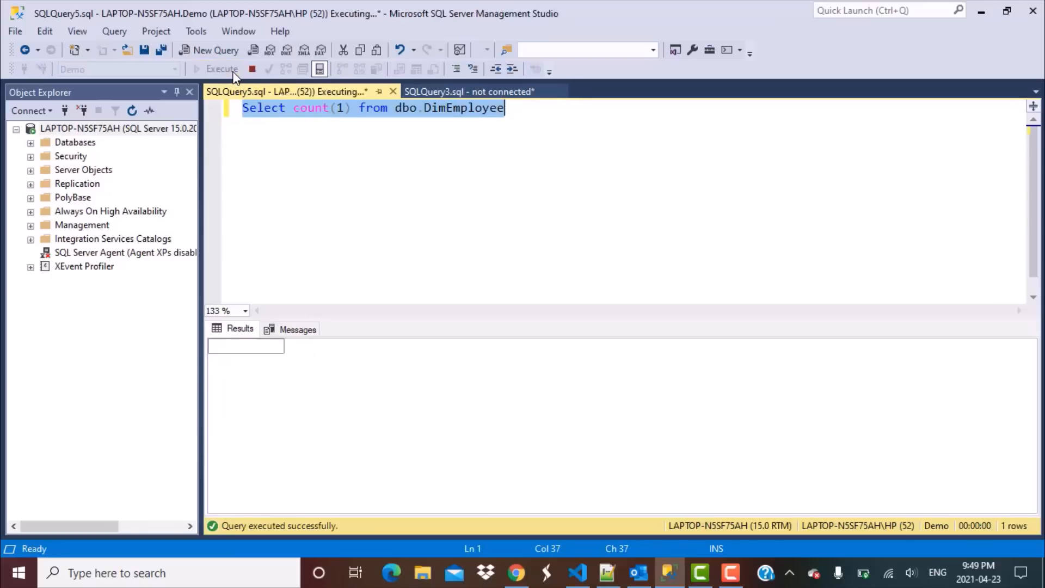
click(222, 69)
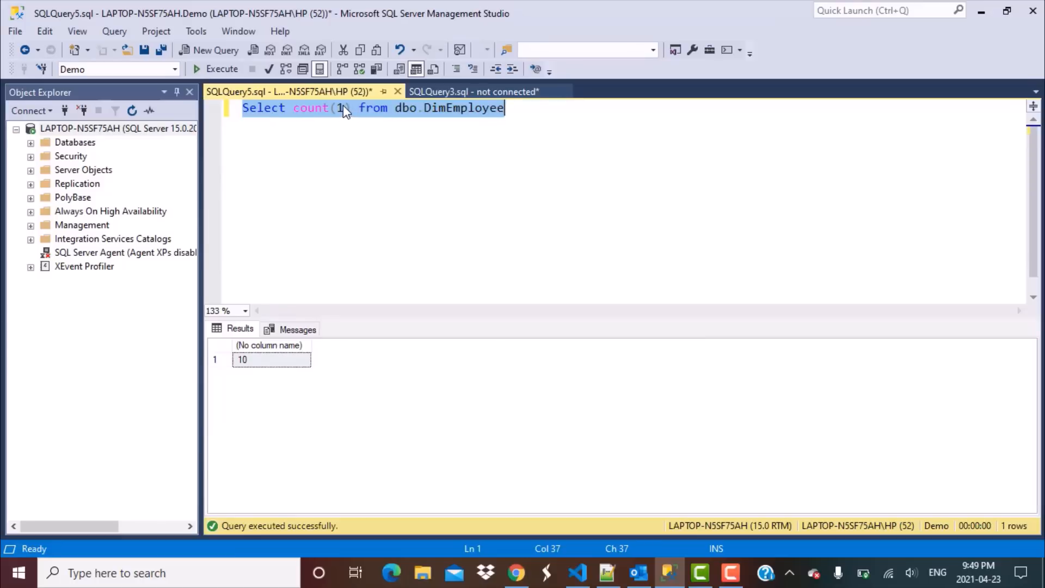
- Replace the count argument 1 with 4 and confirm DimEmployee still counts 10
click(342, 108)
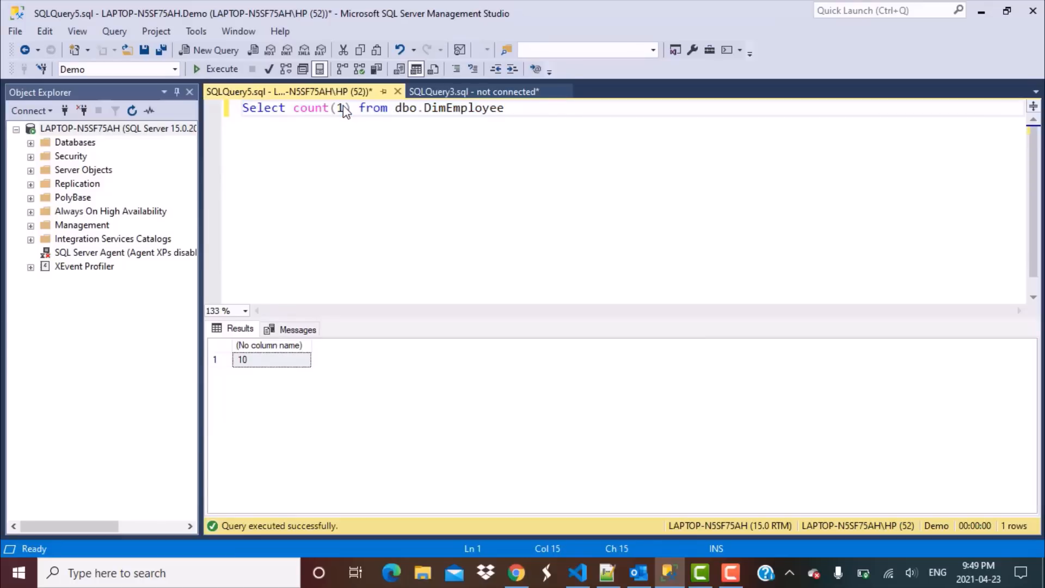
text())
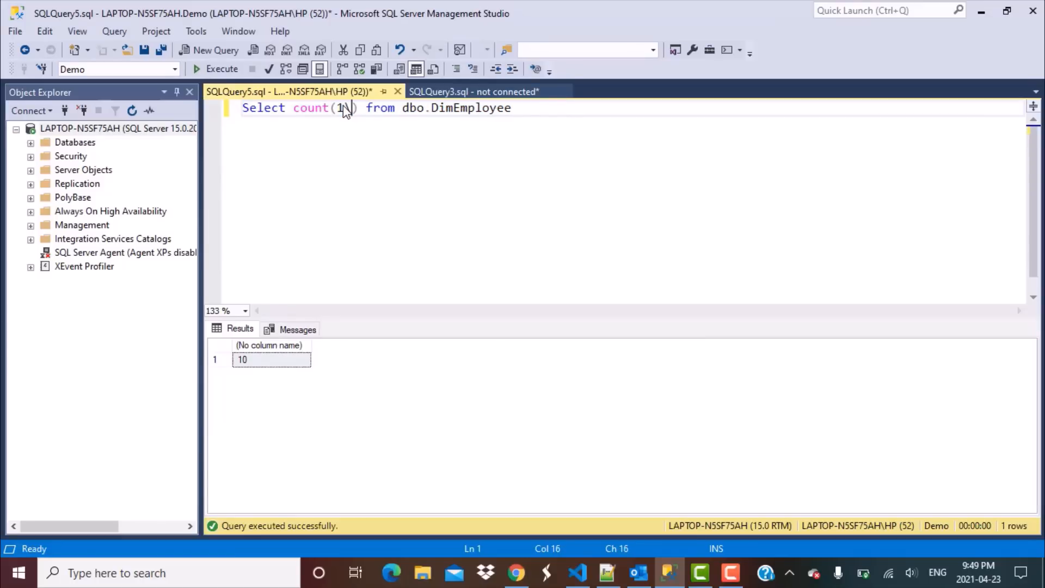
key(Backspace)
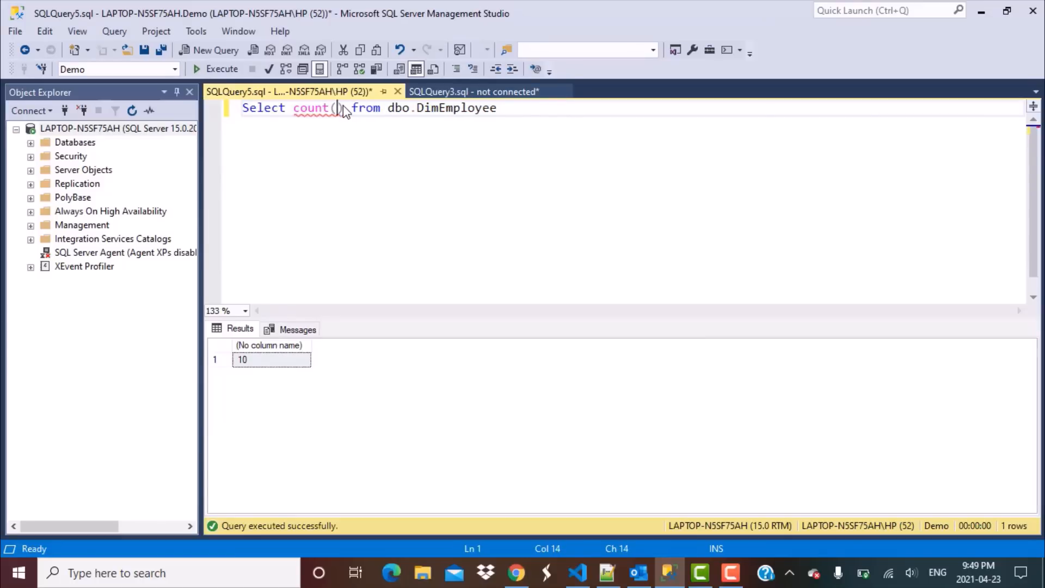
text(4)
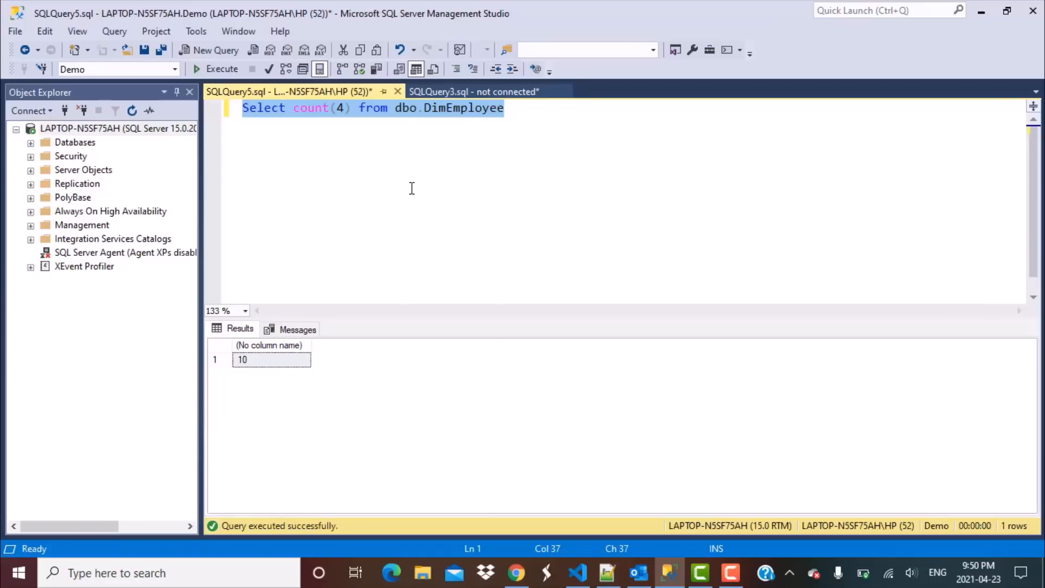
mouse_move(345, 115)
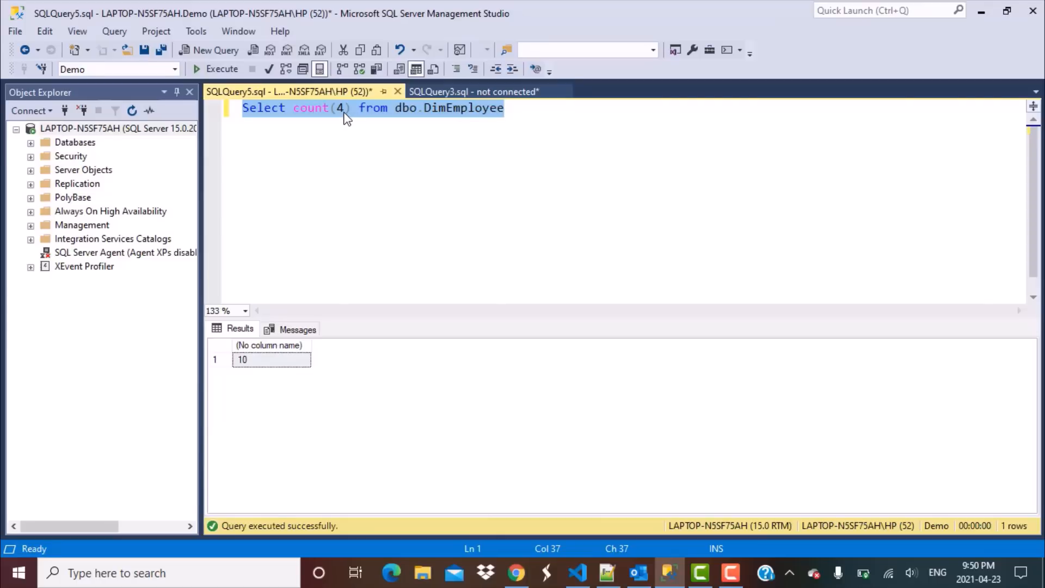
click(345, 108)
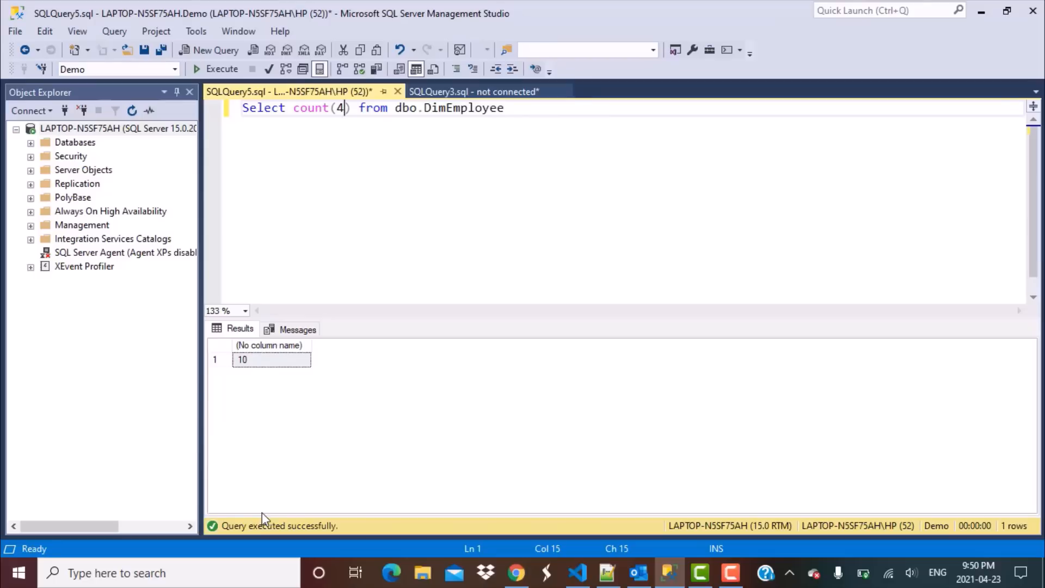
mouse_move(126, 431)
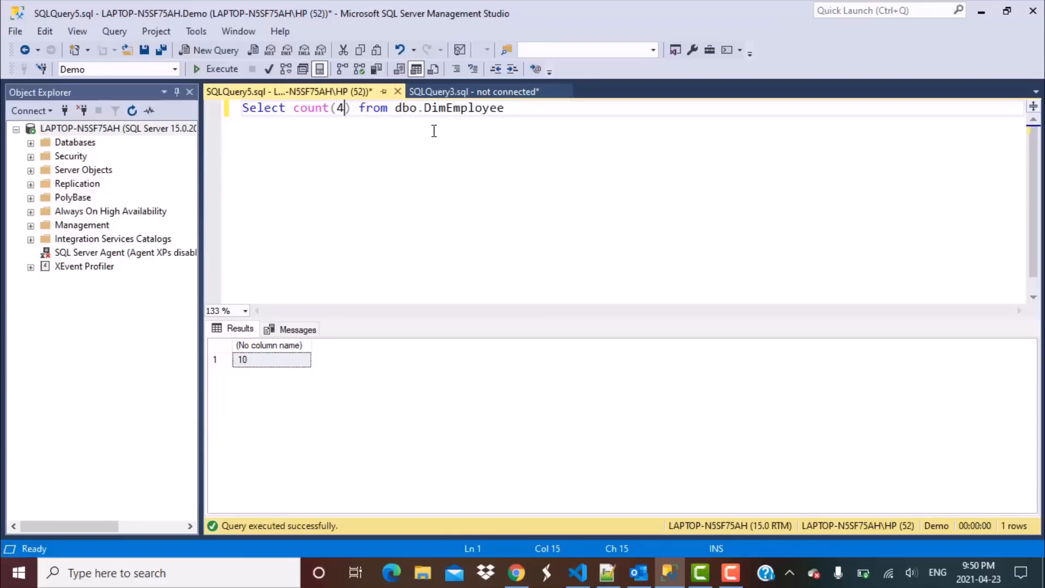
mouse_move(420, 144)
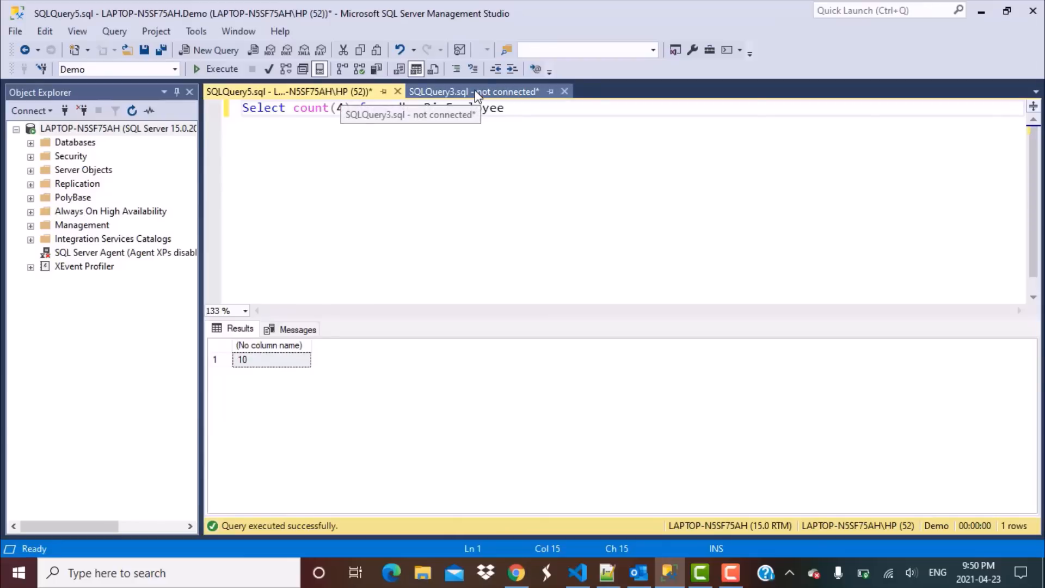
- Run Select * from dbo.FactResellerSales on AdventureWorksDW2019, returning 60,855 rows
click(473, 91)
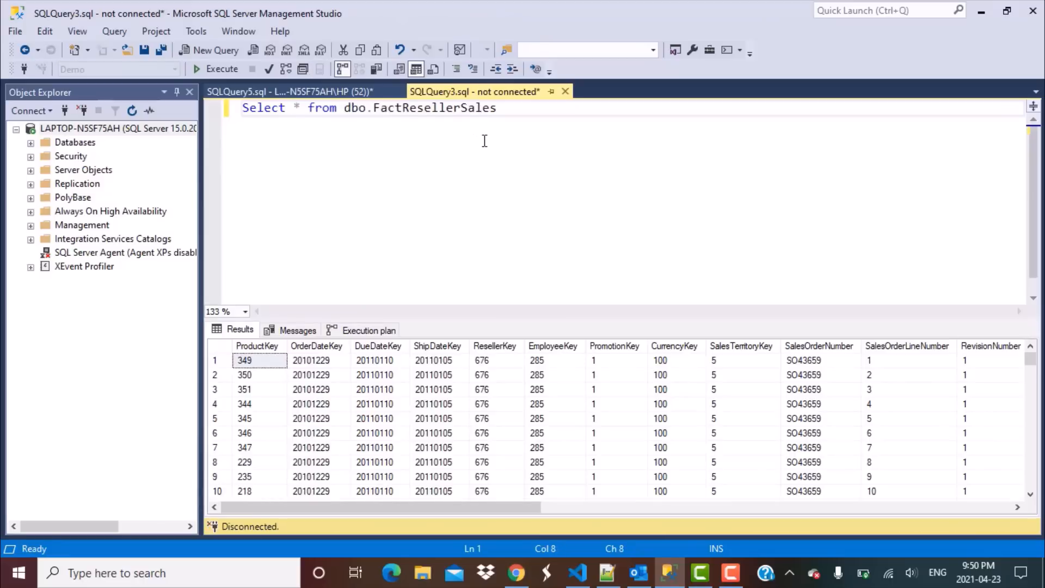
click(496, 108)
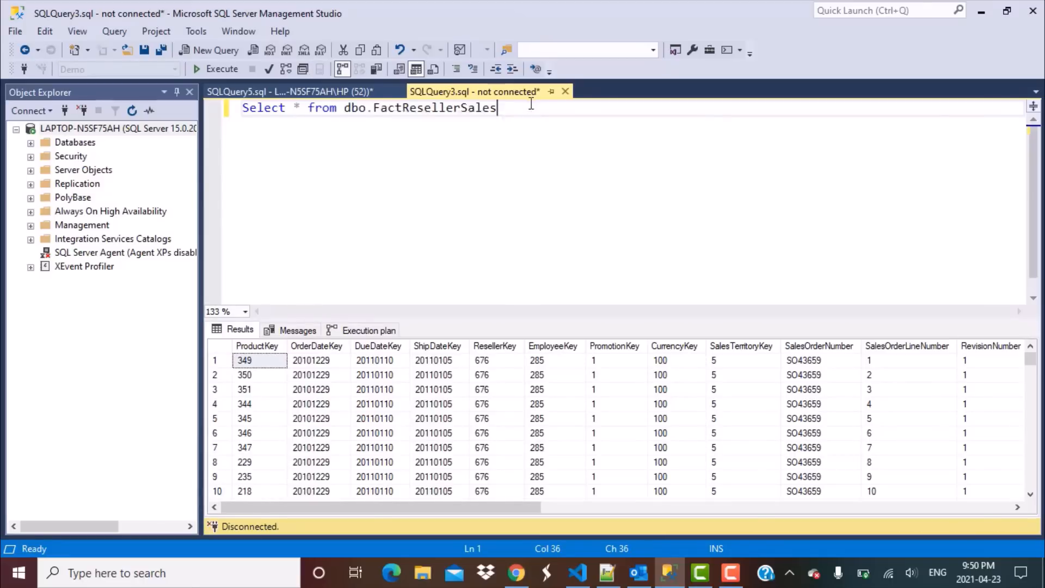
key(ctrl+a)
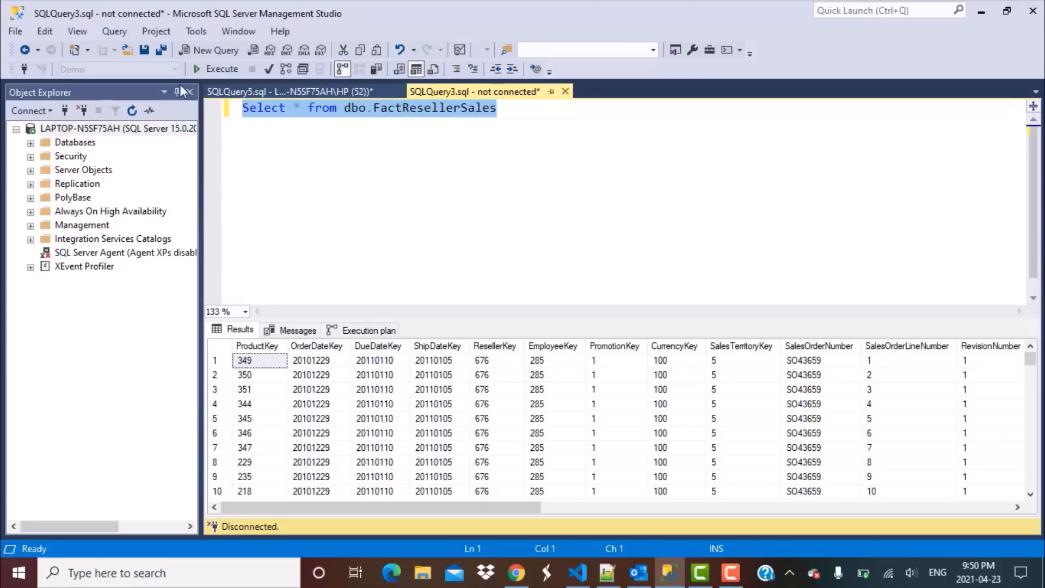
click(222, 68)
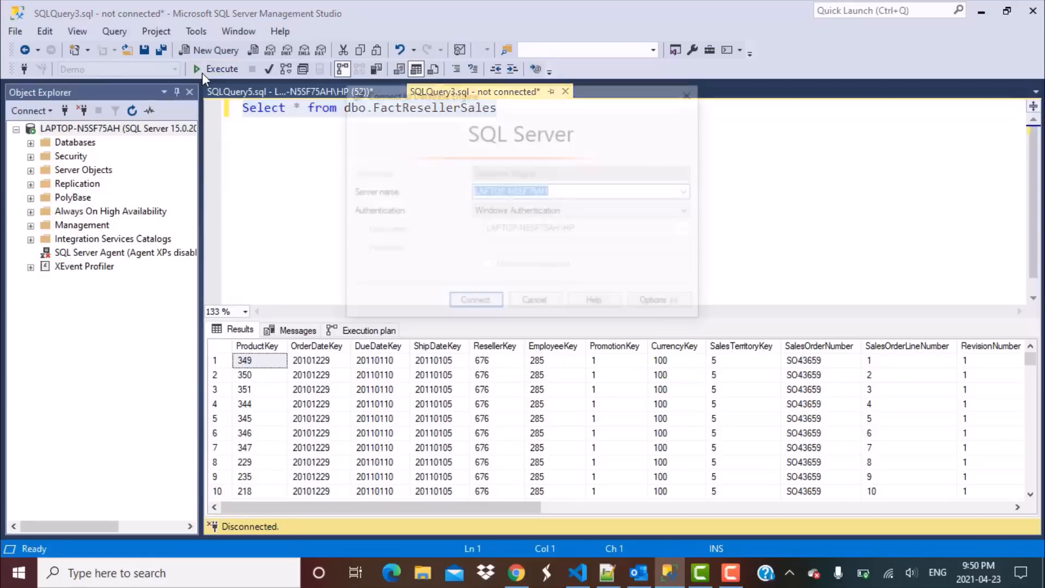
click(475, 299)
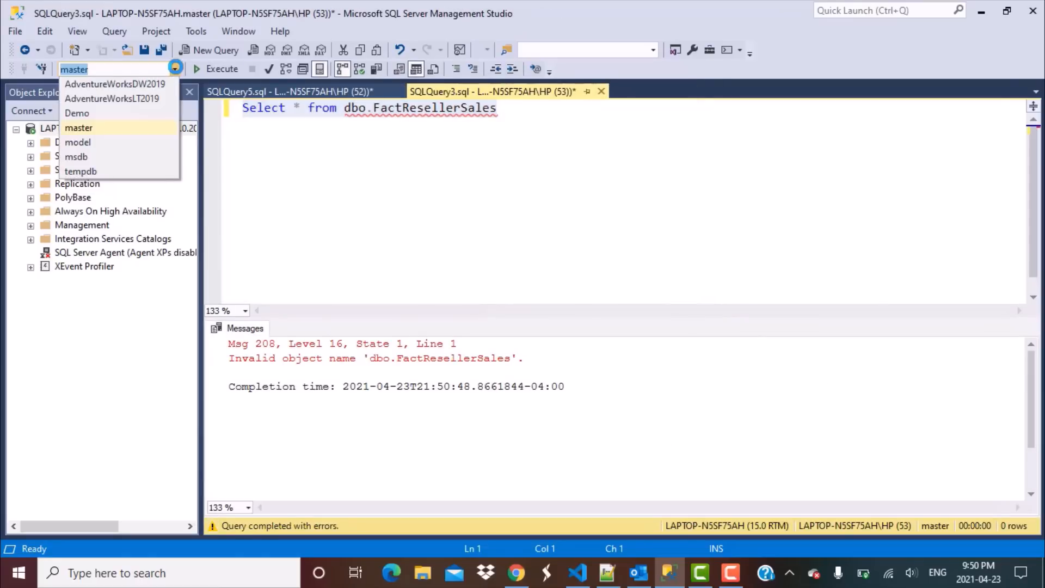
click(115, 84)
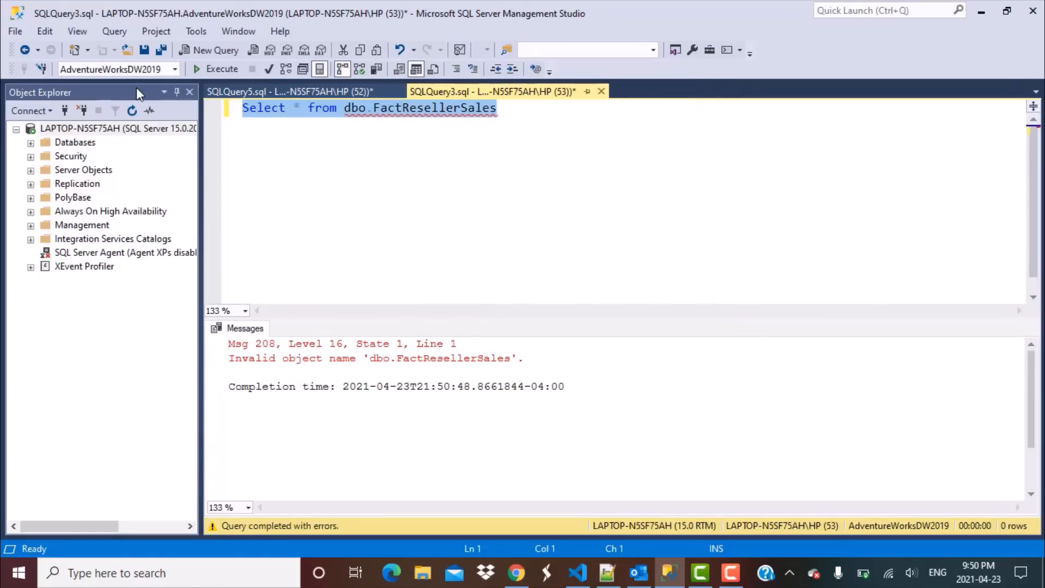
click(221, 68)
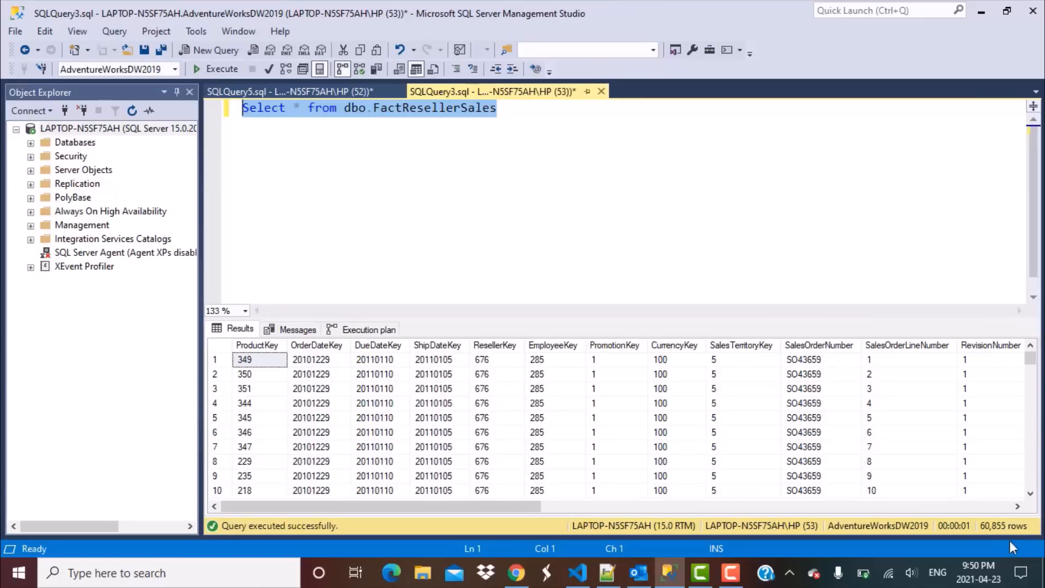
mouse_move(1004, 525)
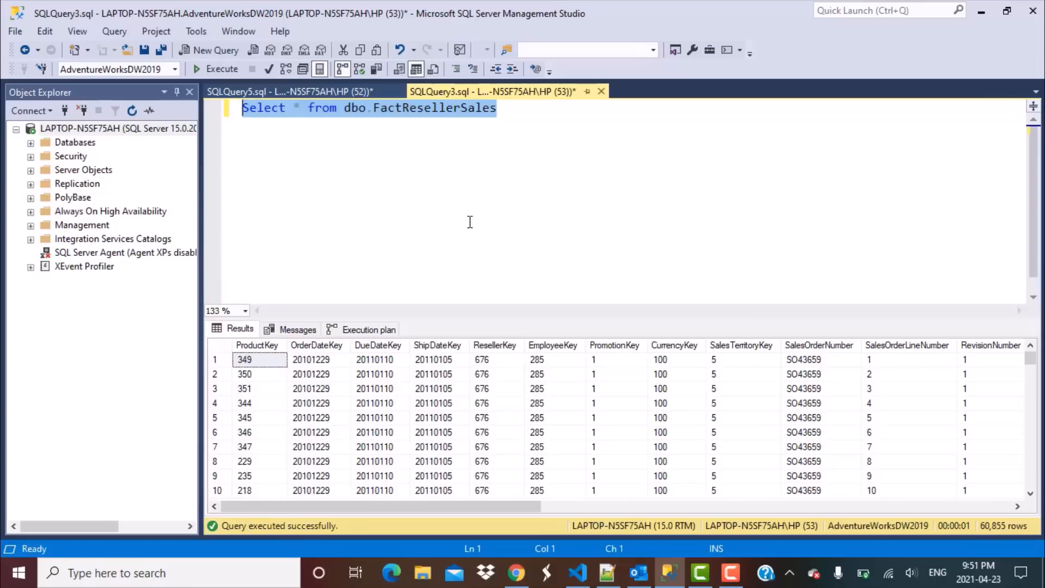
- Count FactResellerSales rows with count(*), getting 60855
click(293, 108)
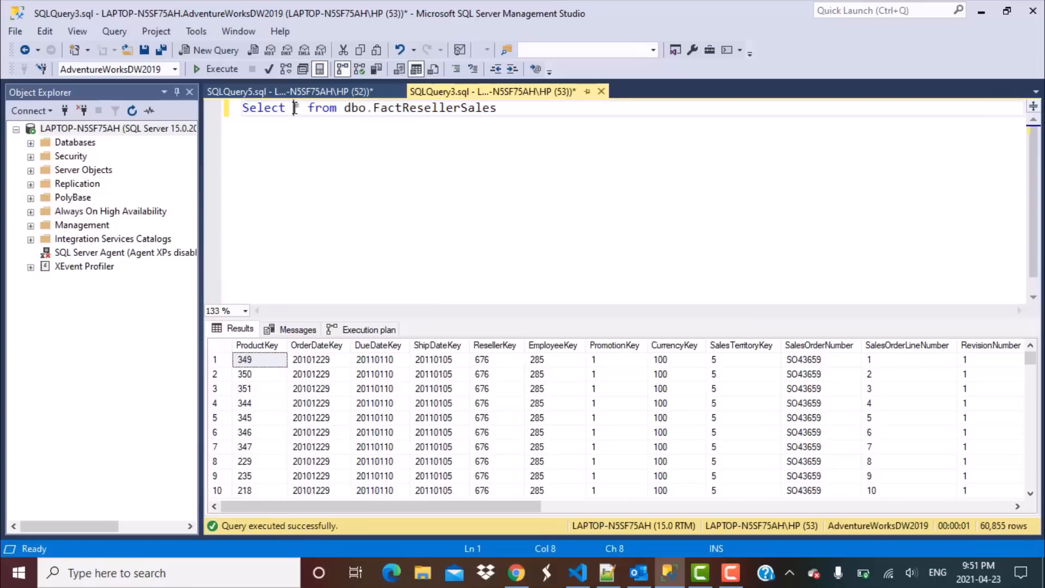
text(count()
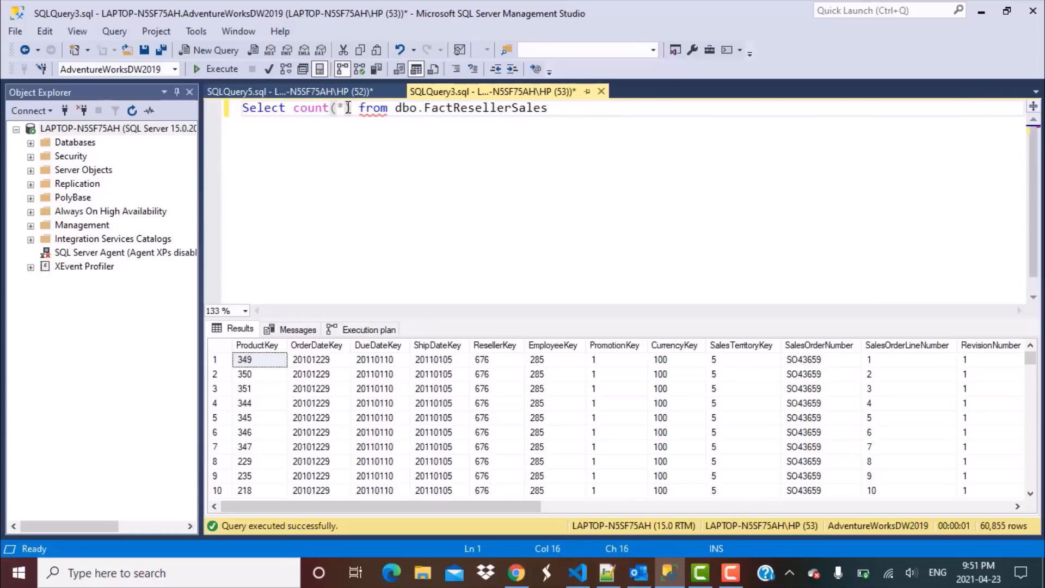
click(223, 69)
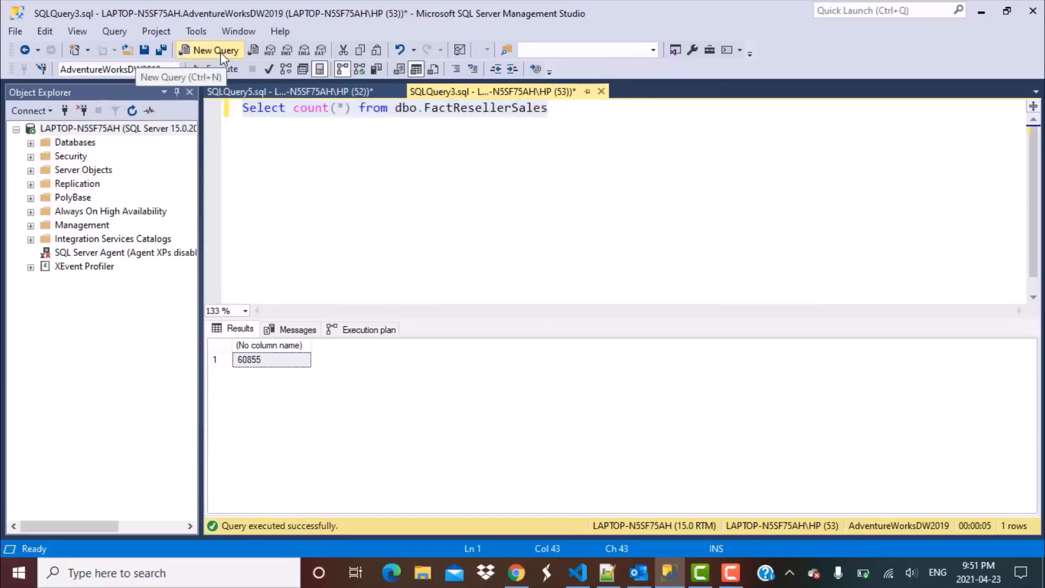
- Count FactResellerSales with count(1) in a new query window, also 60855
click(215, 50)
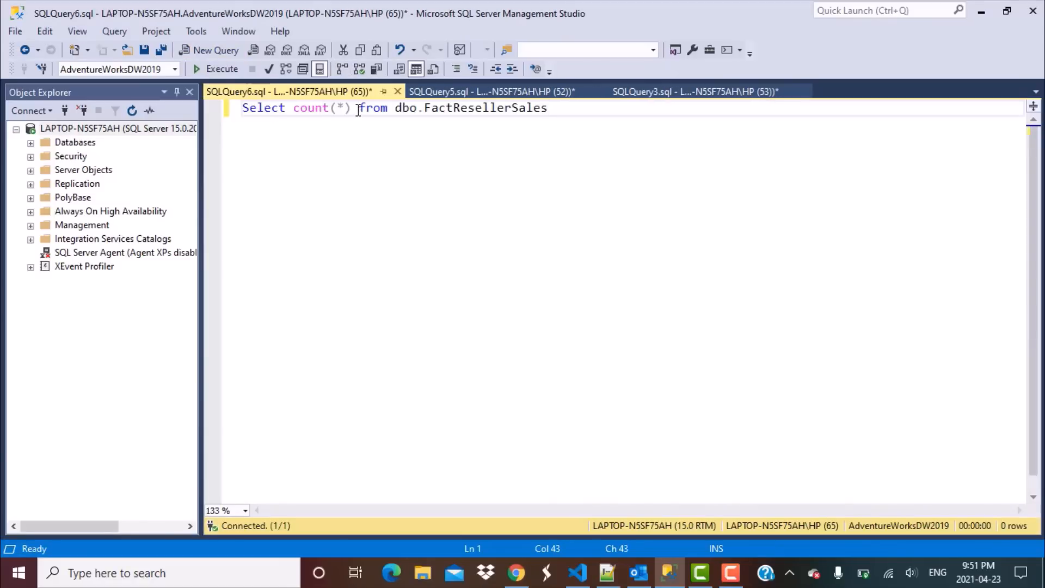
text(1)
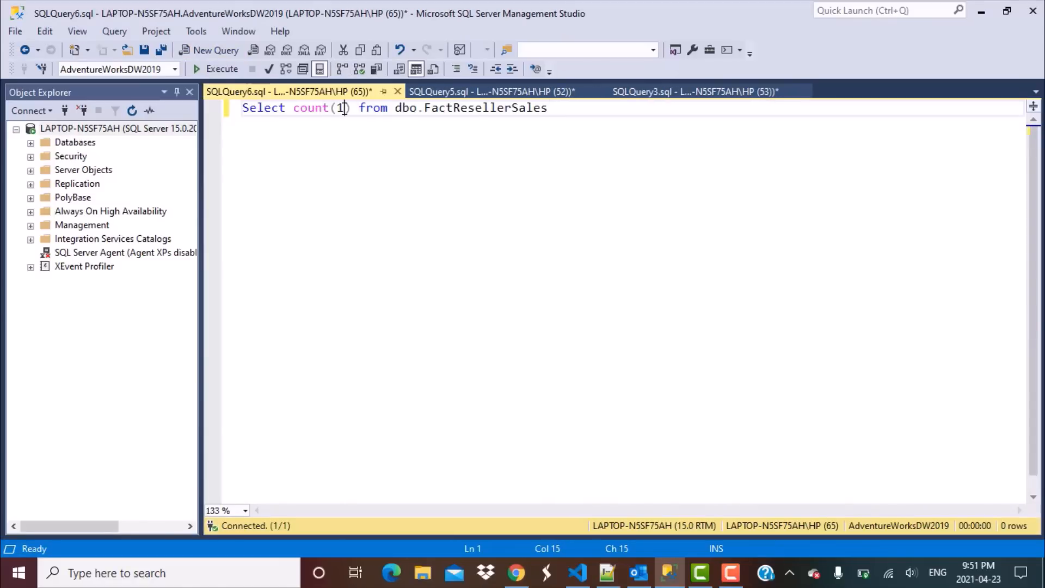
click(221, 69)
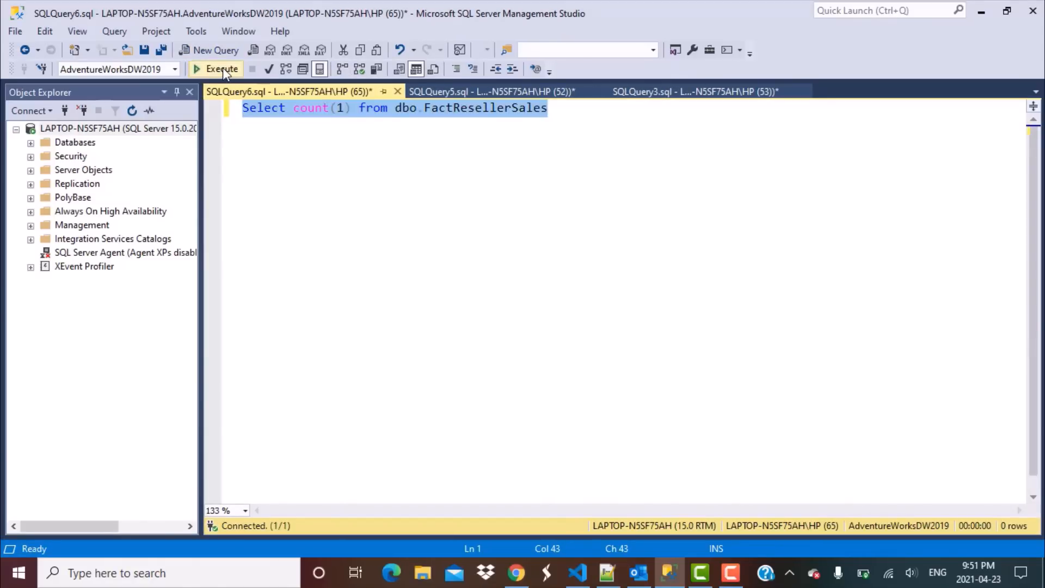
click(221, 68)
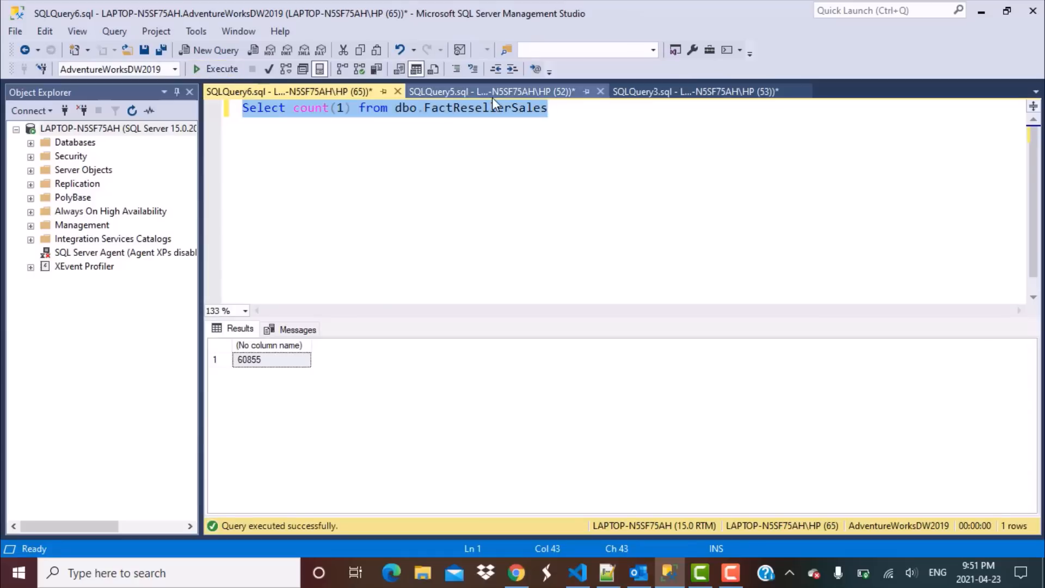
click(696, 91)
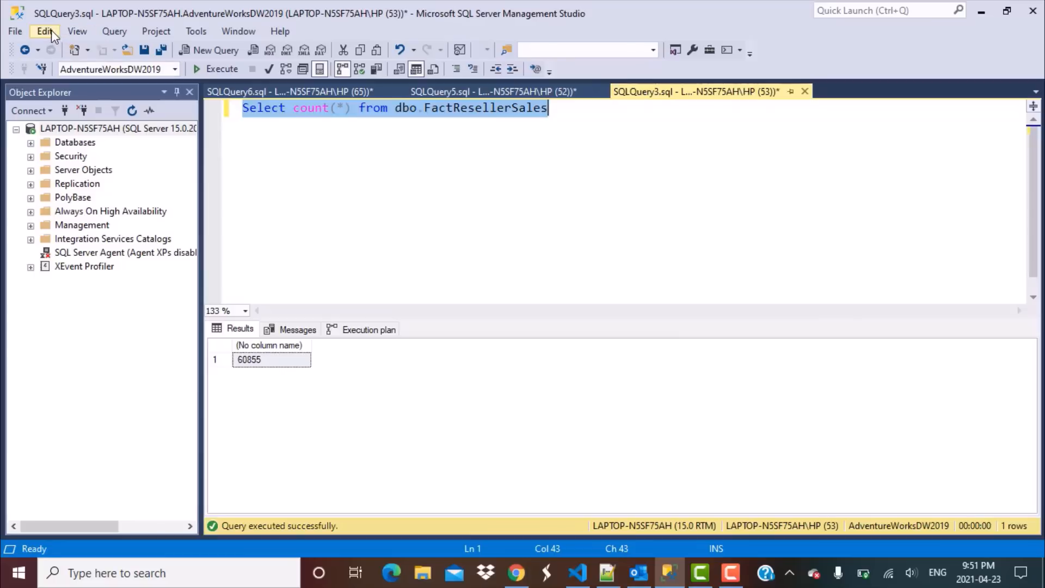
- Enable Include Actual Execution Plan and view the count(*) plan's clustered index scan and stream aggregate
click(115, 31)
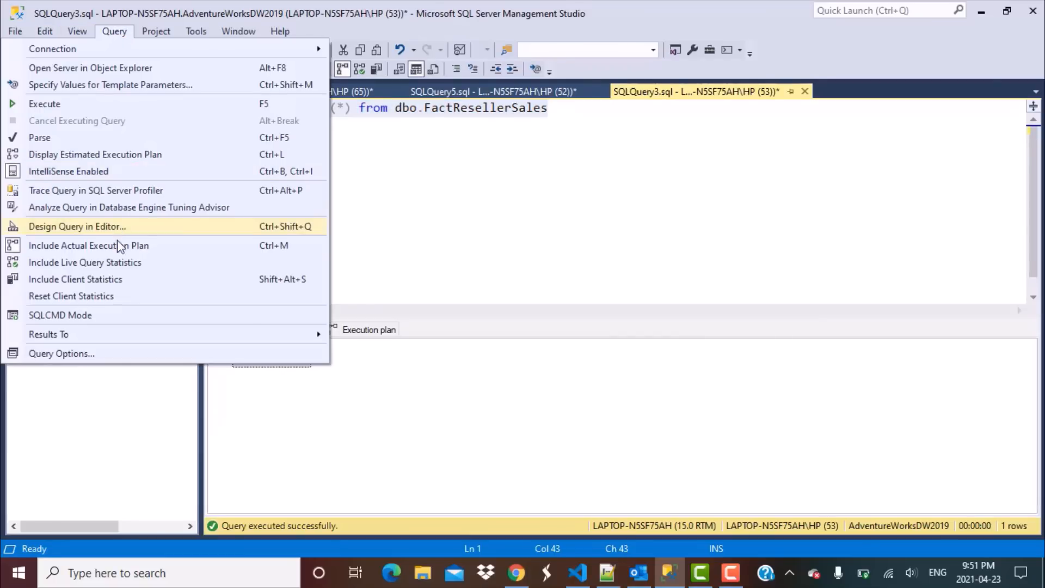
mouse_move(89, 245)
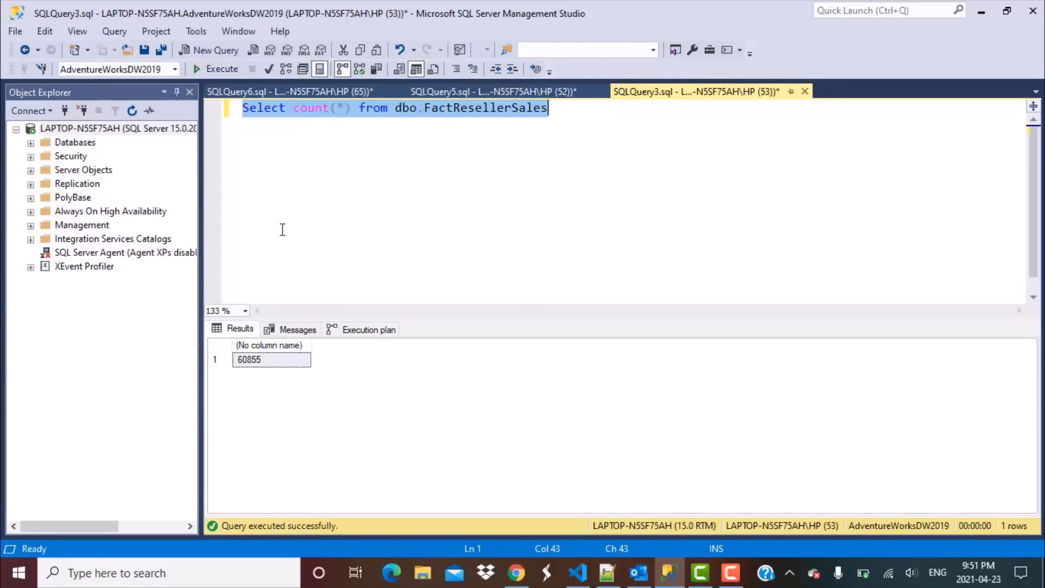
mouse_move(339, 362)
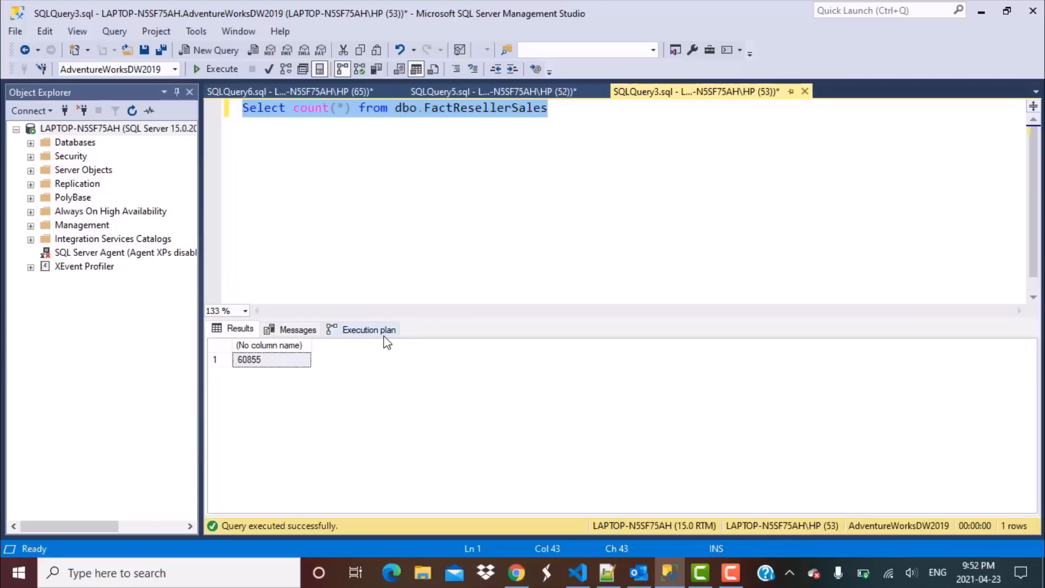
click(369, 329)
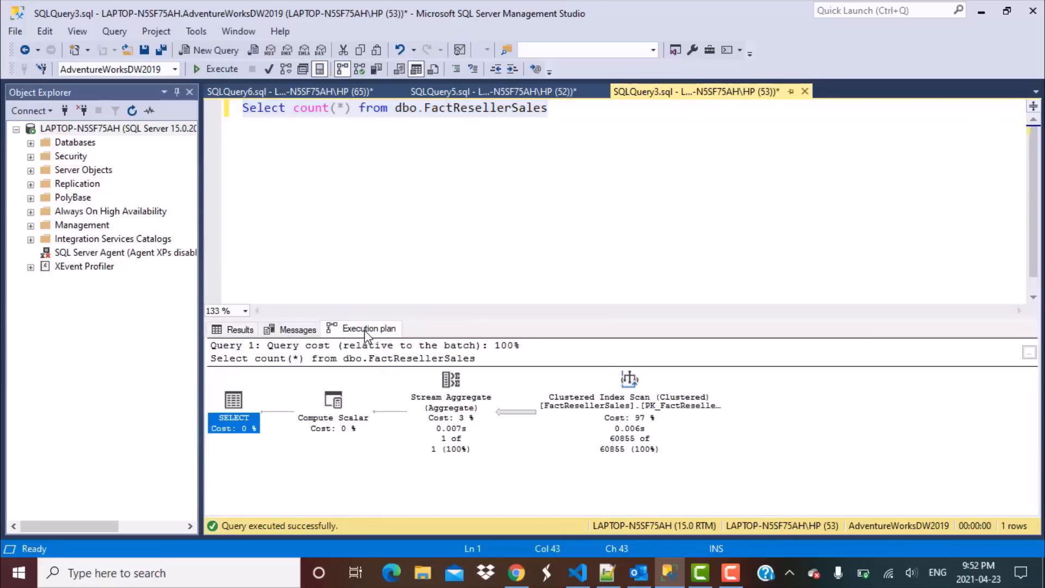
mouse_move(425, 507)
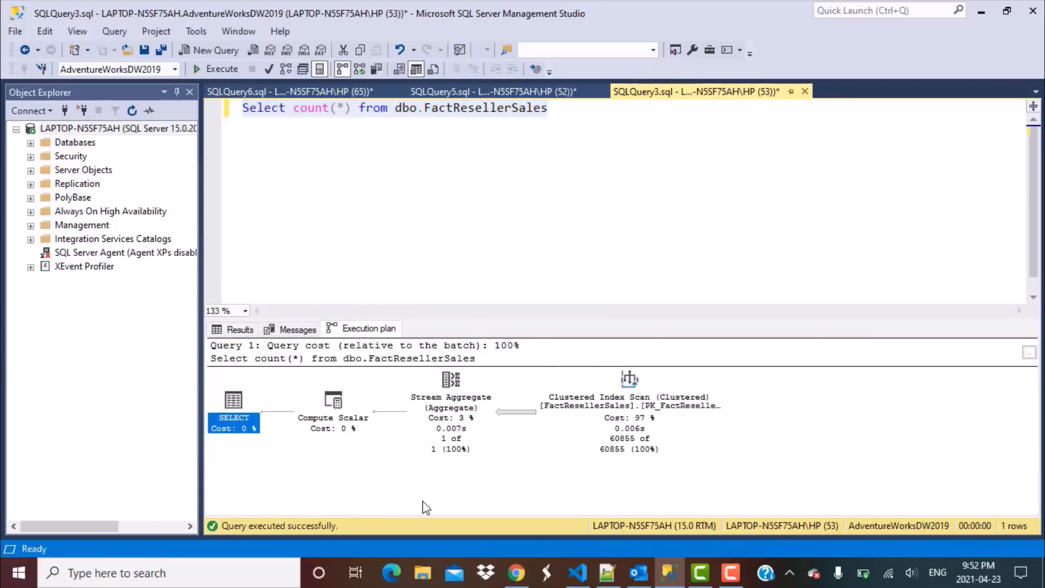
mouse_move(342, 368)
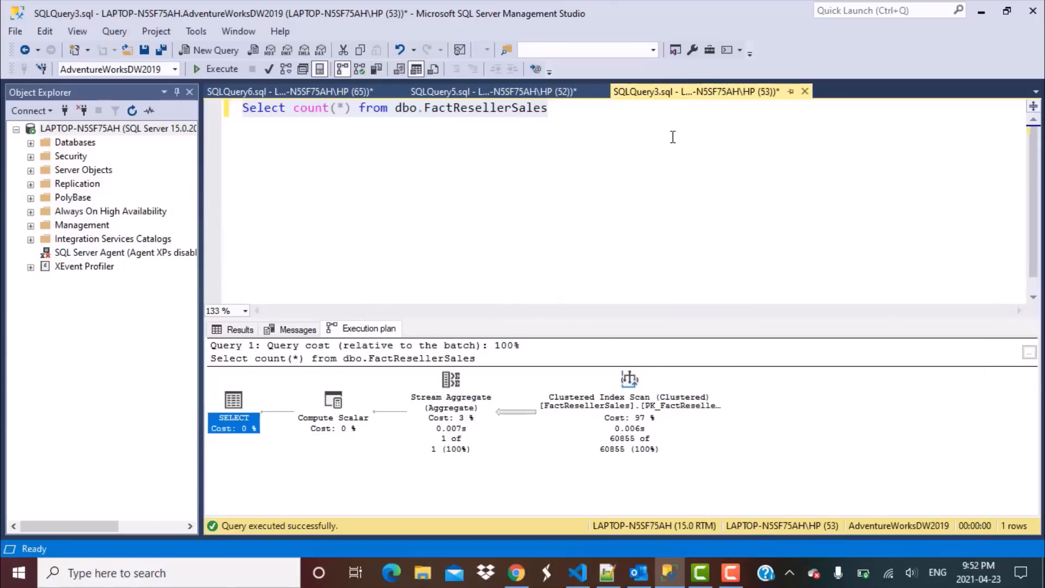
- Generate the count(1) query's actual execution plan in SQLQuery6
click(490, 91)
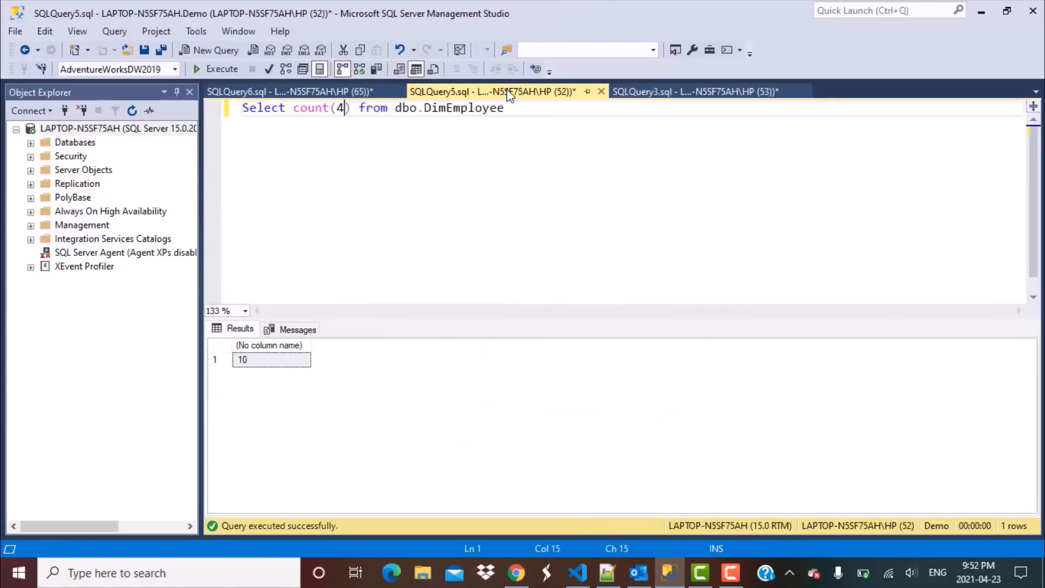
click(289, 91)
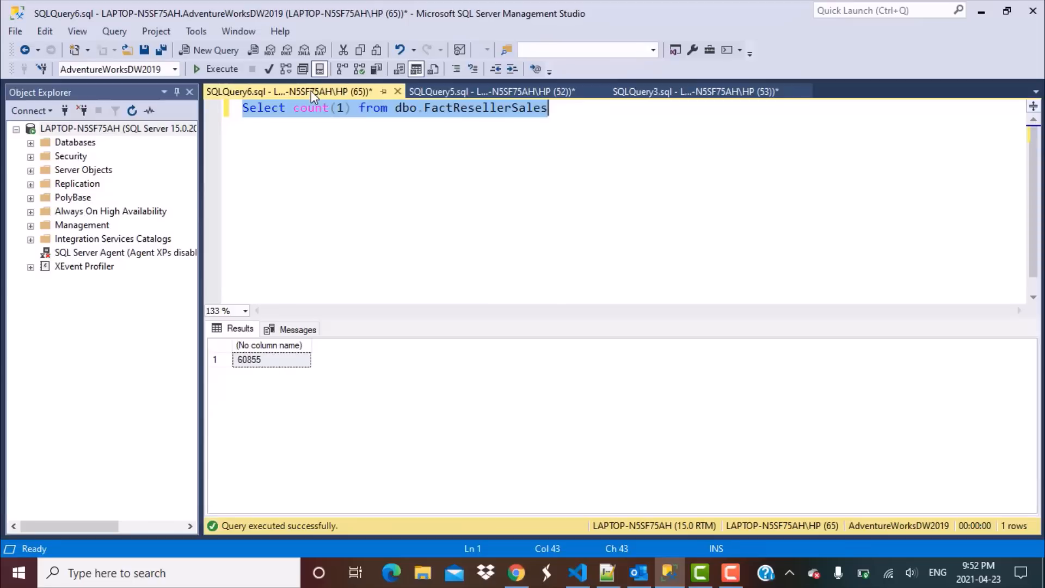
mouse_move(114, 32)
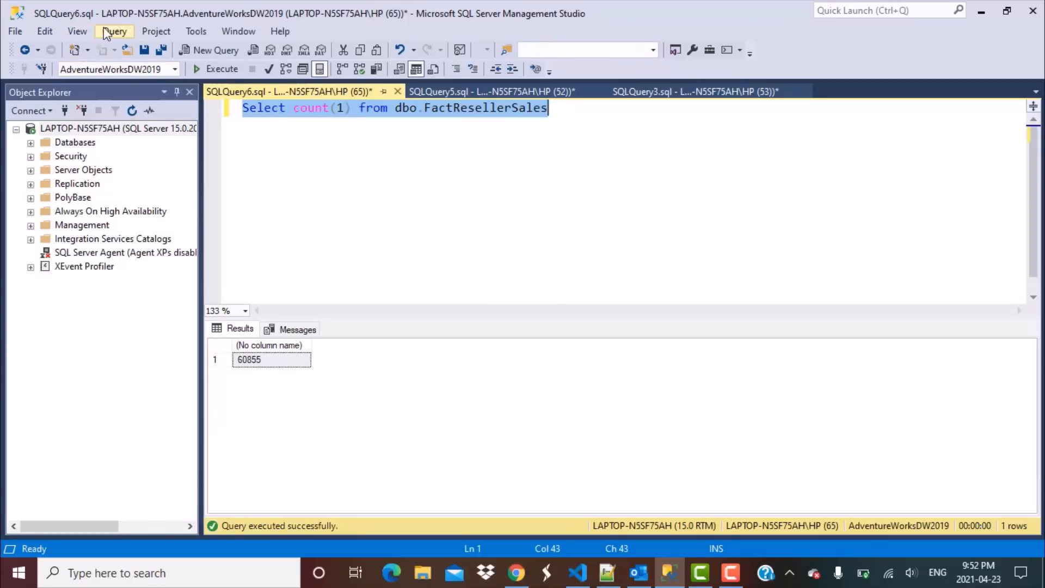
click(114, 31)
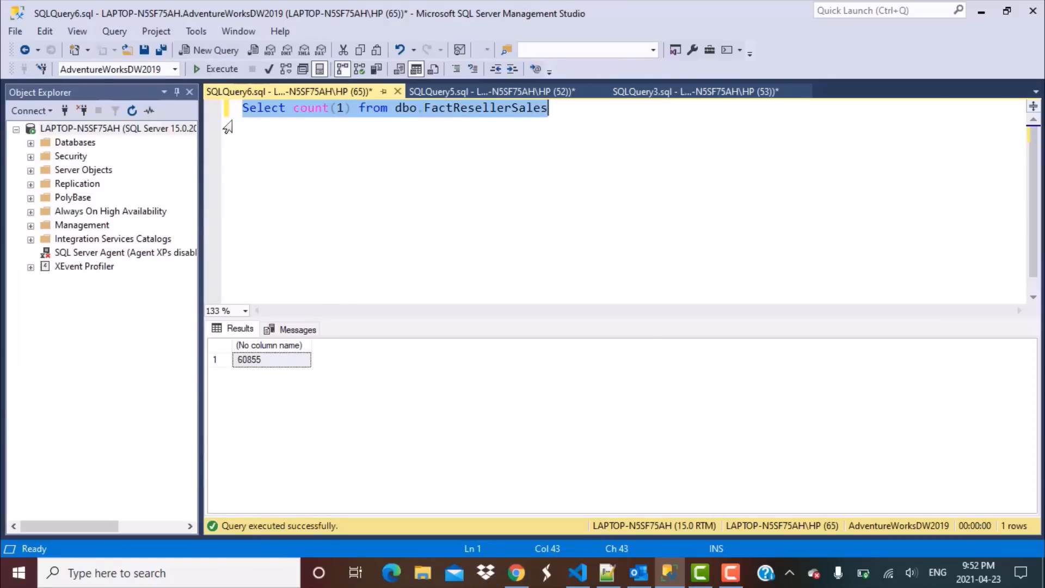
click(217, 69)
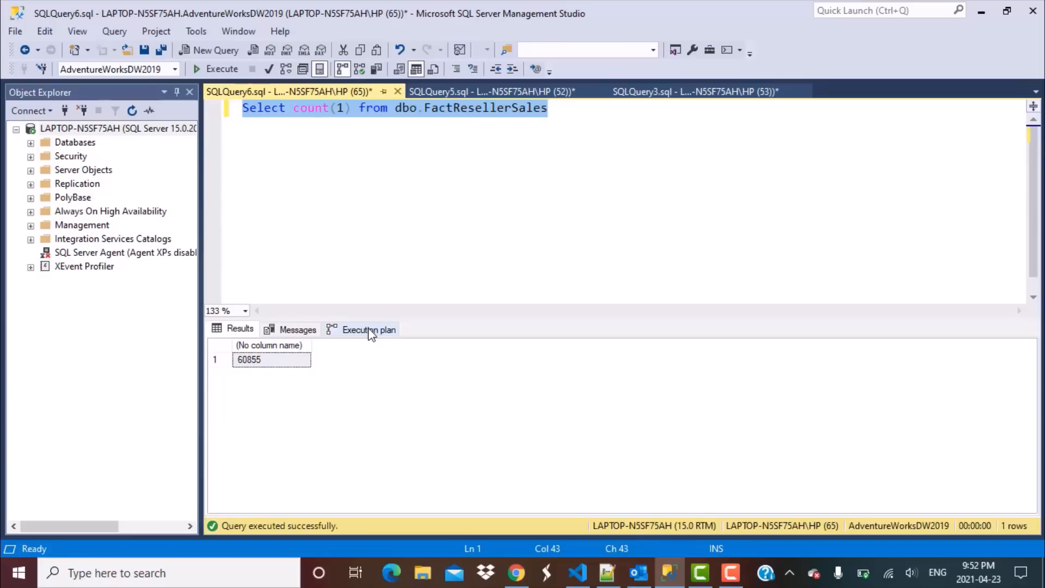
click(368, 329)
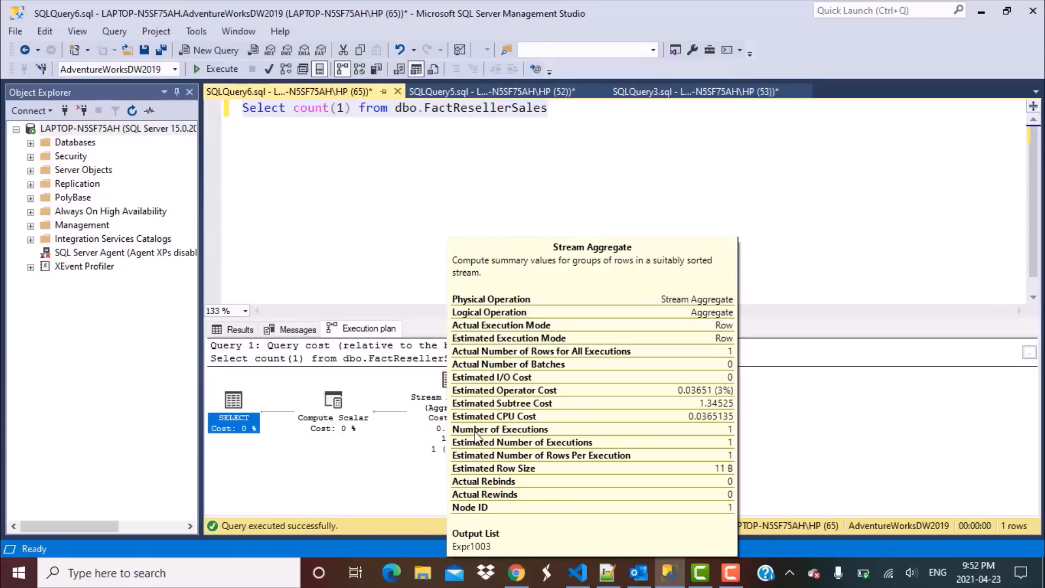
- Compare the count(1) and count(*) plans, both clustered index scan into stream aggregate
click(694, 92)
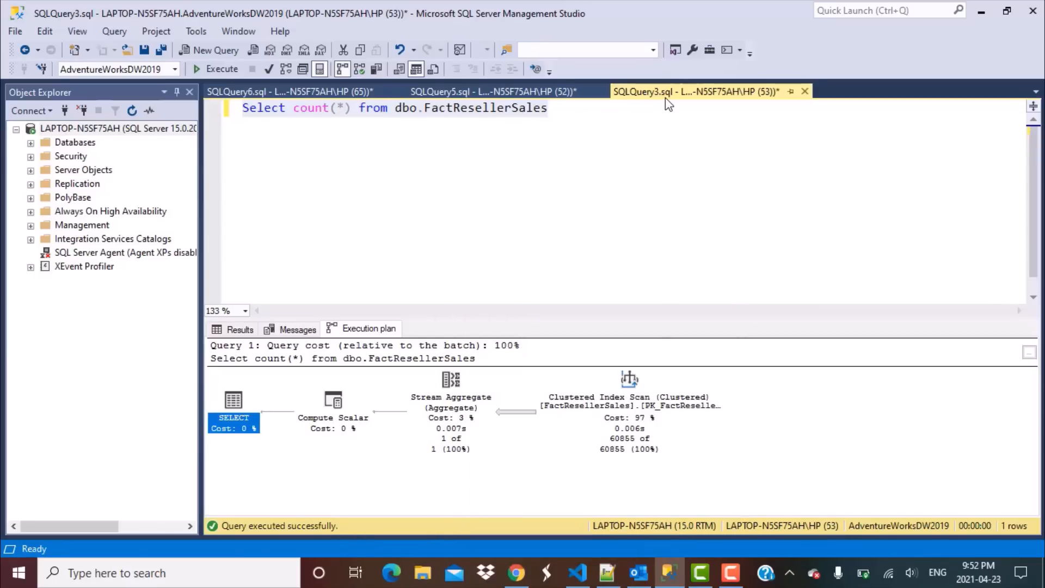
mouse_move(323, 543)
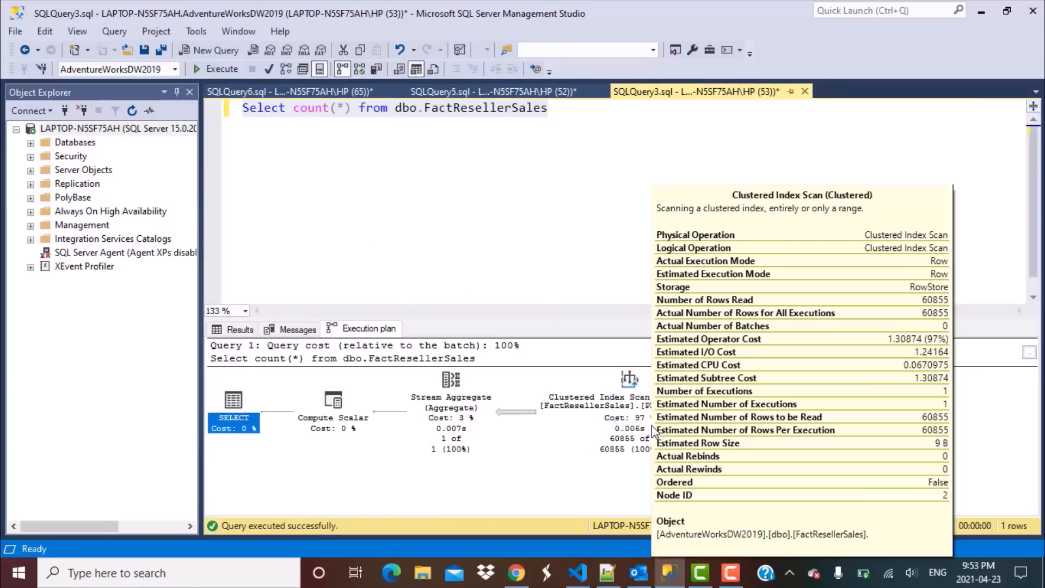
click(266, 91)
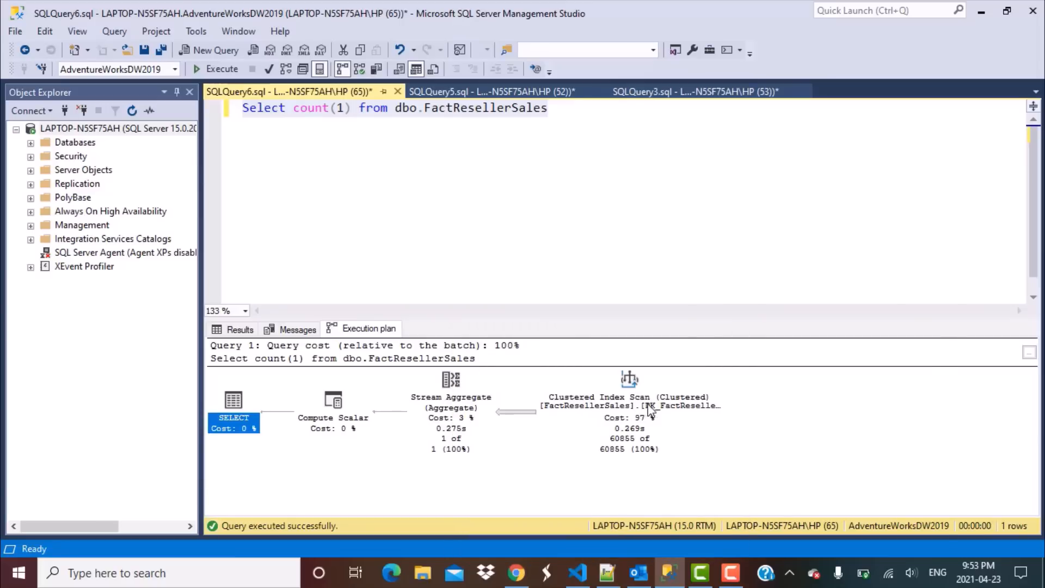
mouse_move(458, 426)
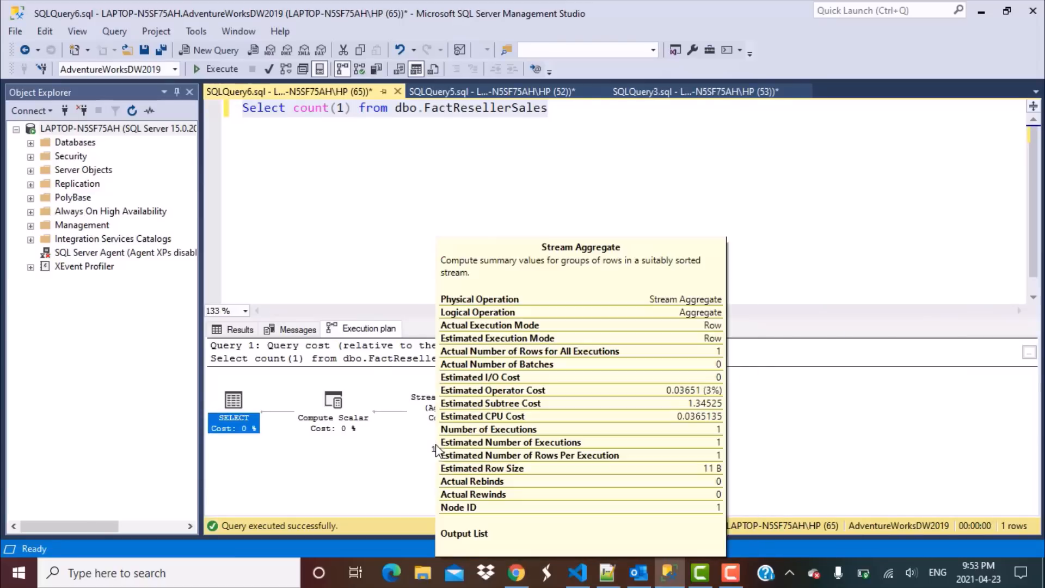
mouse_move(396, 461)
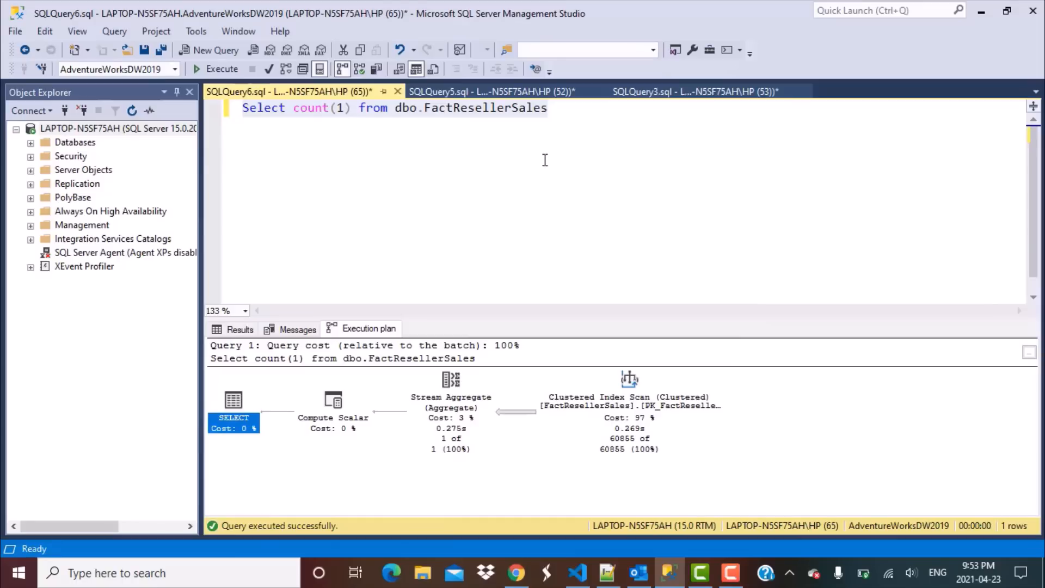
click(693, 91)
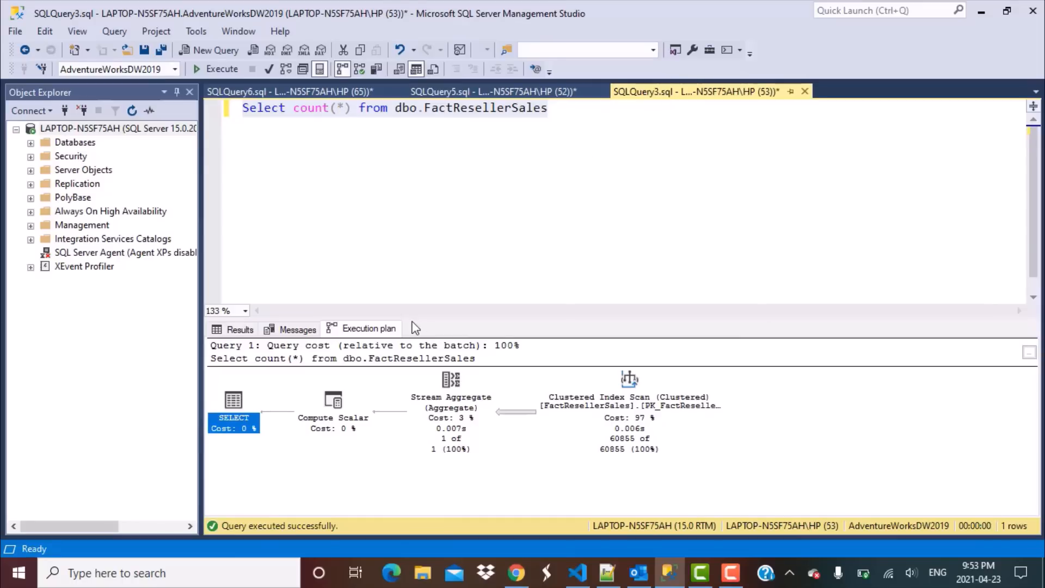
mouse_move(388, 262)
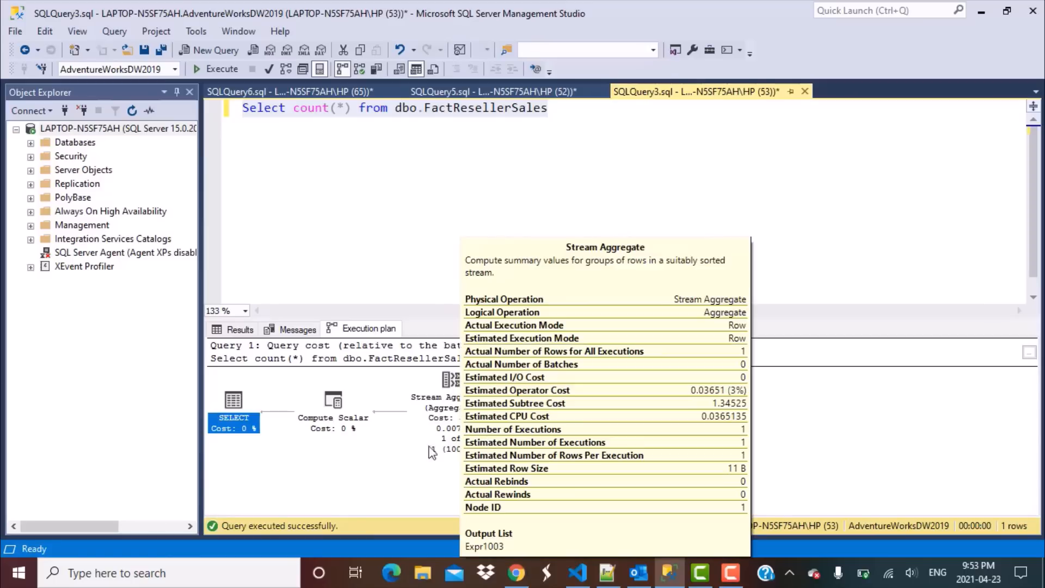
mouse_move(442, 475)
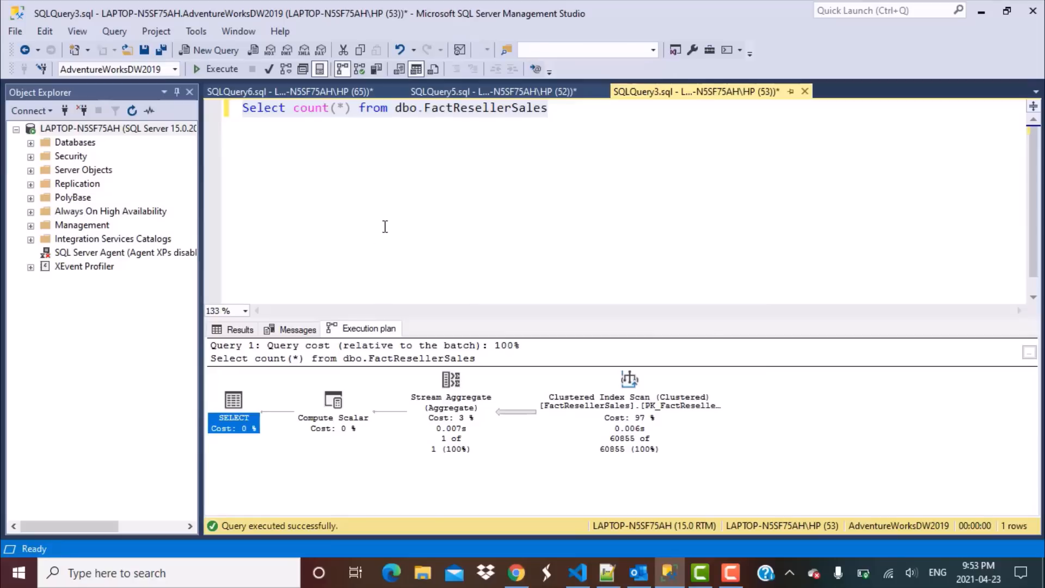
click(290, 91)
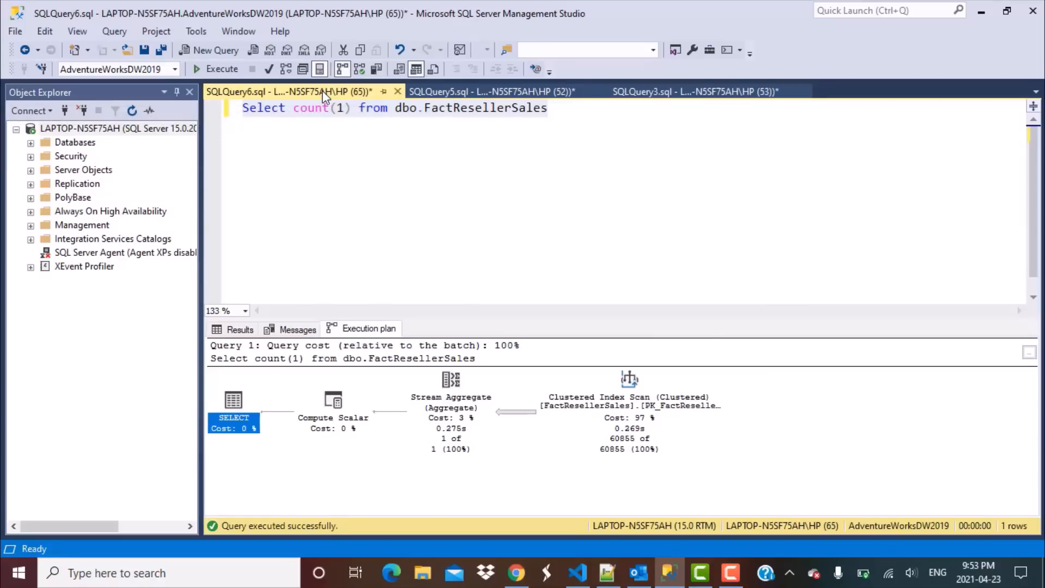
mouse_move(486, 435)
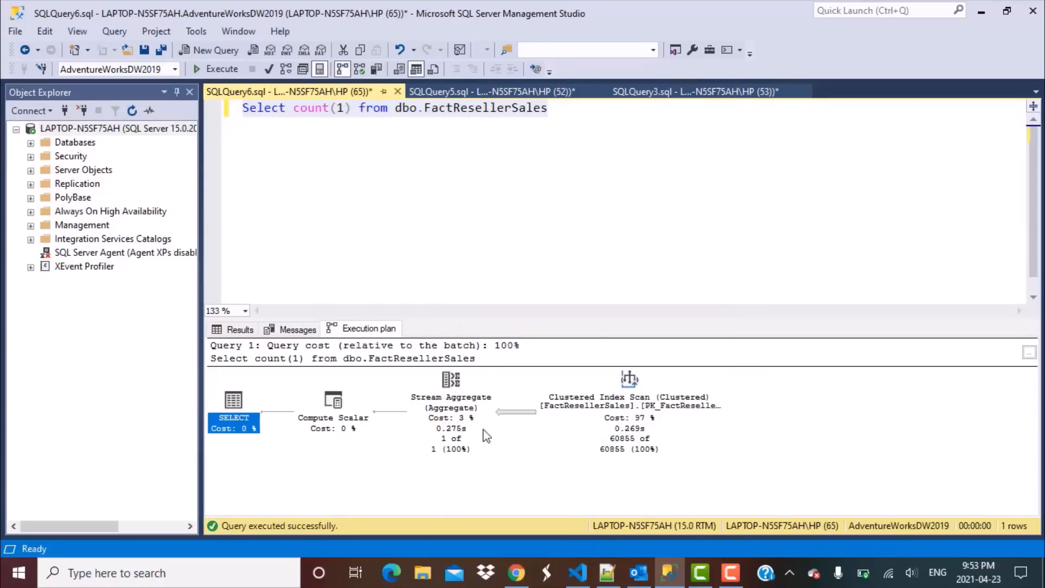
click(690, 91)
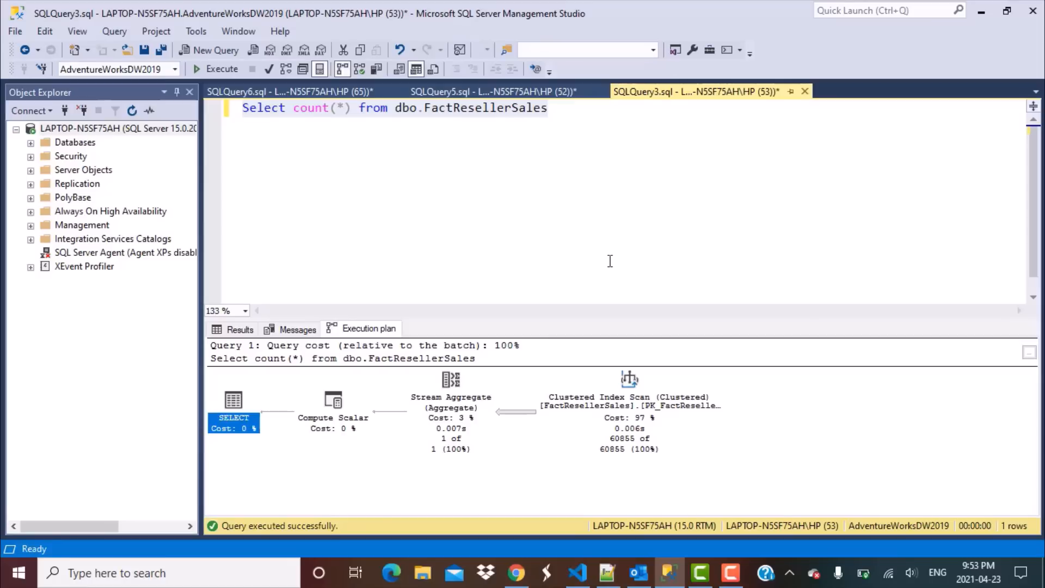
mouse_move(638, 465)
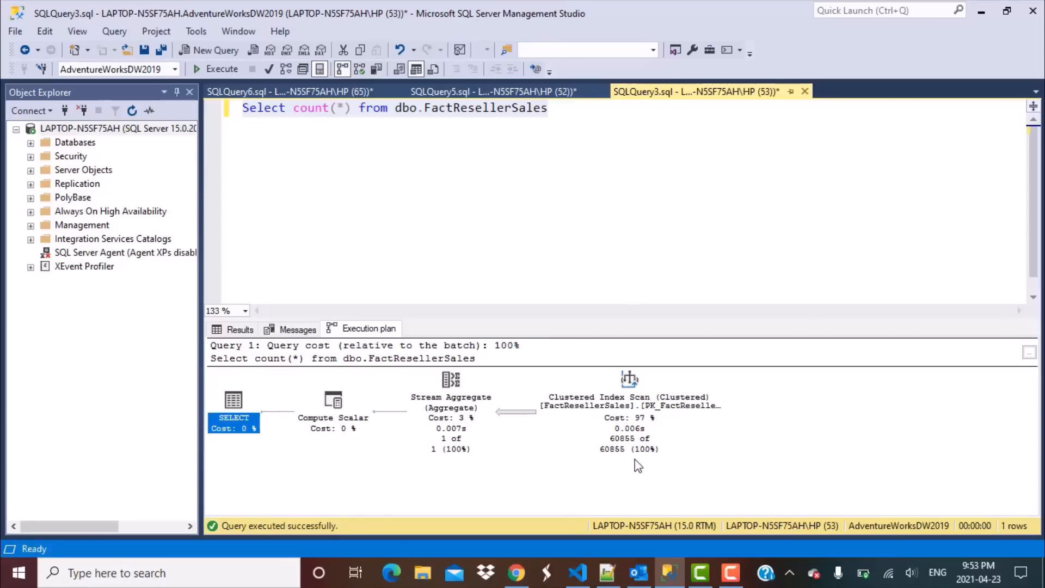
click(485, 203)
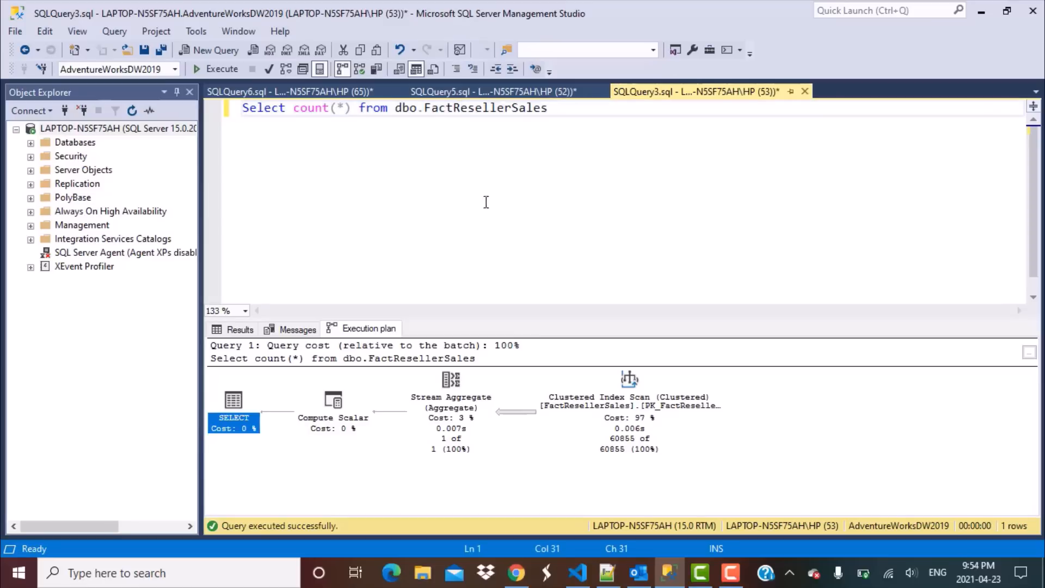
- Run SELECT * FROM dbo.DimEmployee and point out duplicate Walters and JoLynn's NULL last name
click(489, 91)
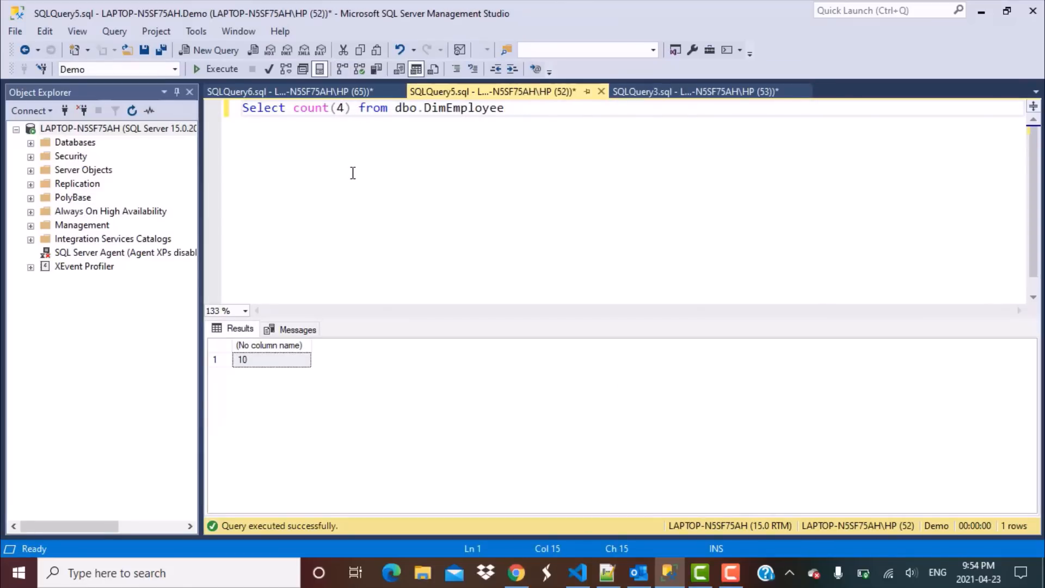
key(Backspace)
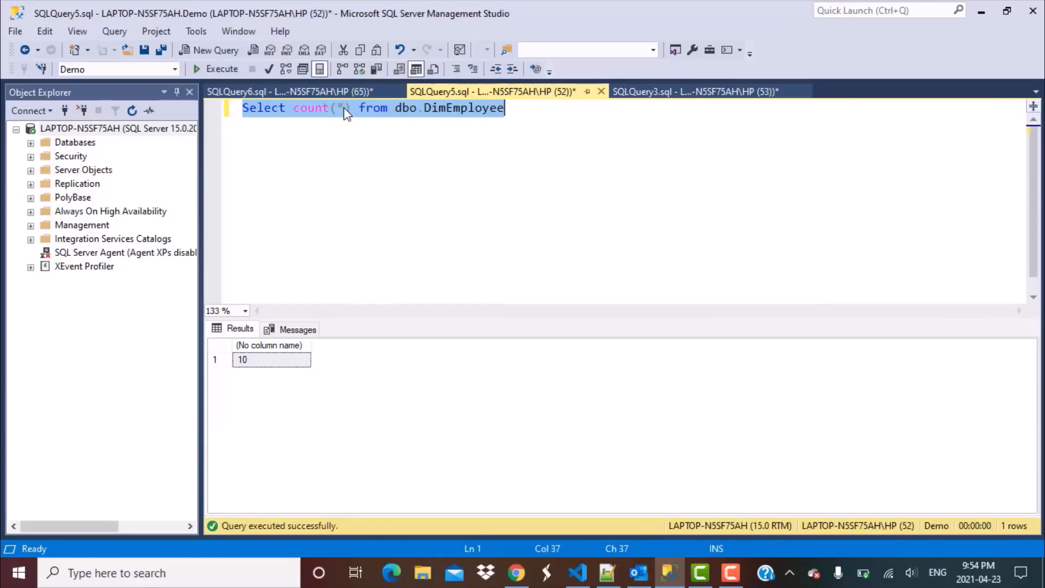
click(349, 108)
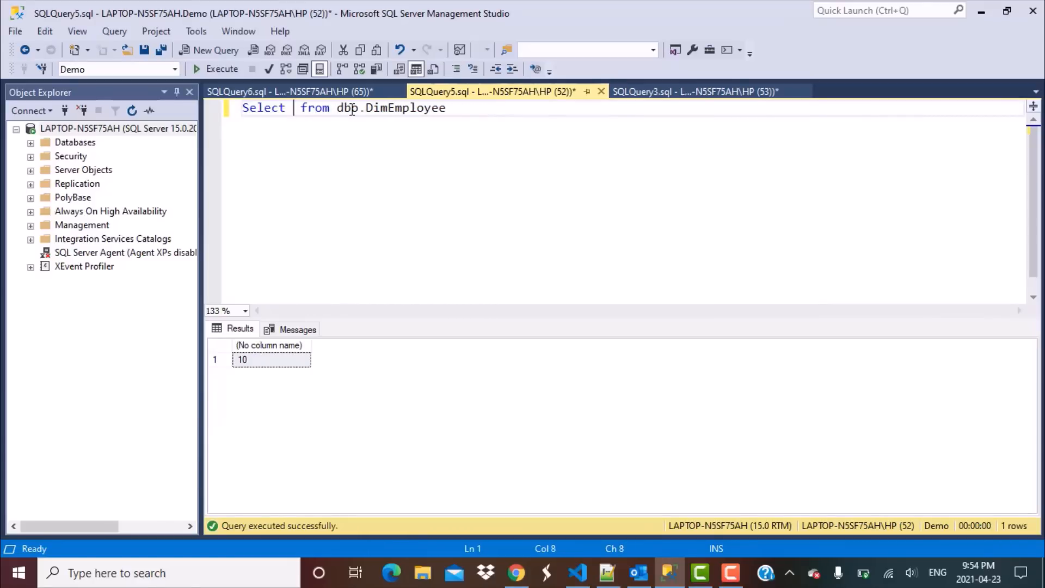
click(222, 69)
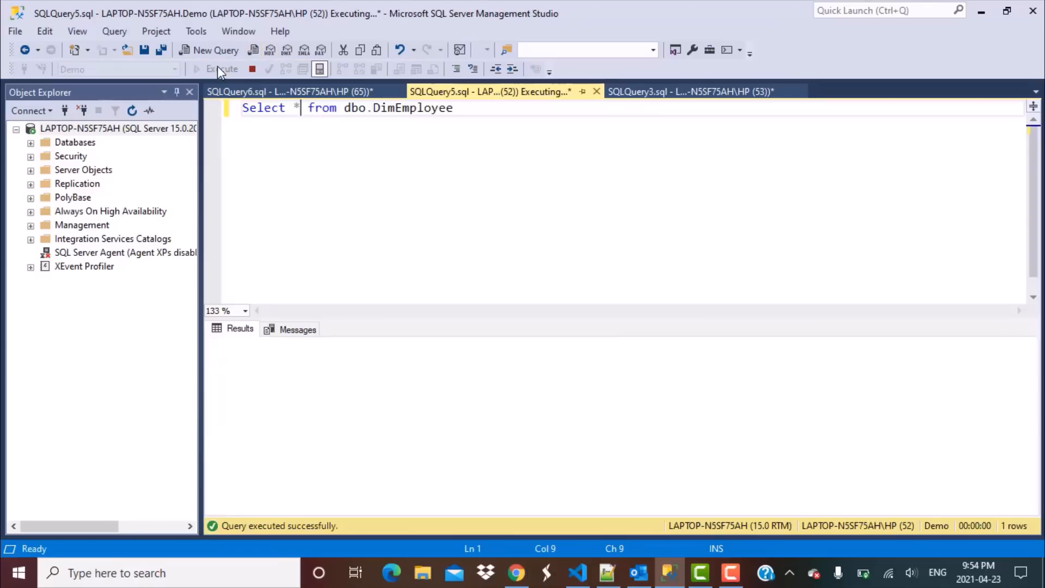
click(222, 68)
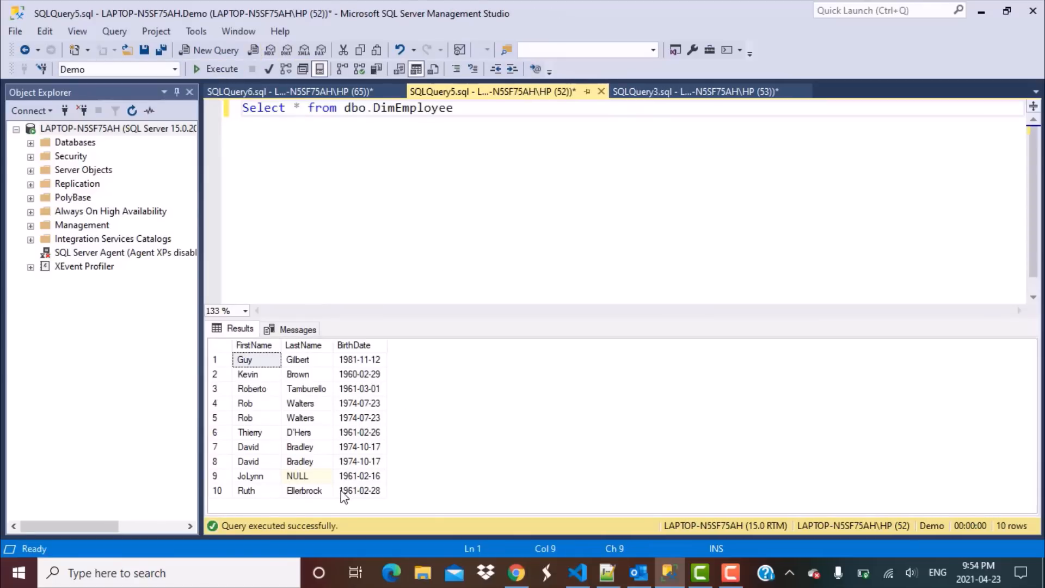
mouse_move(320, 349)
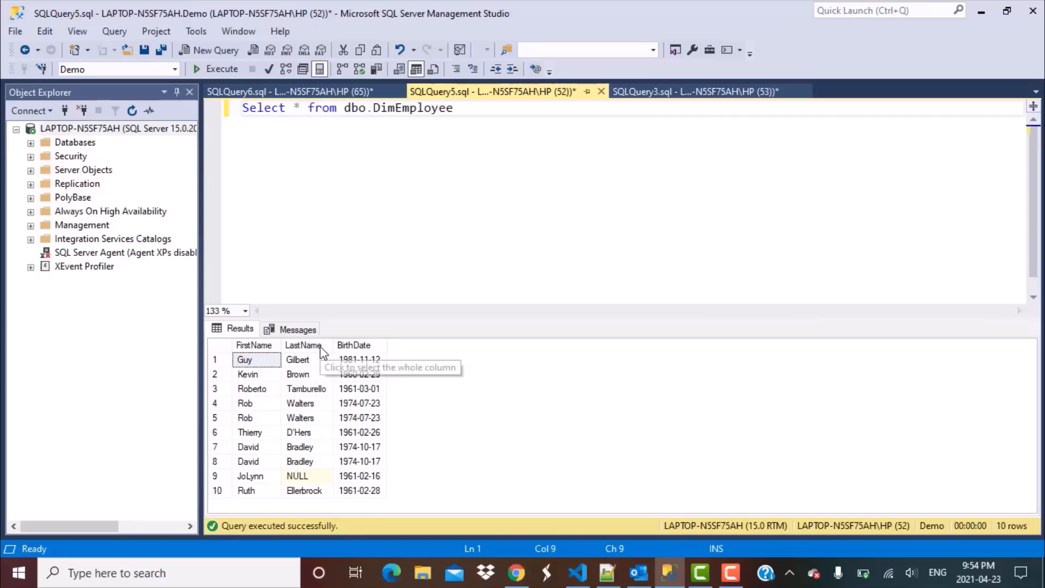
mouse_move(311, 349)
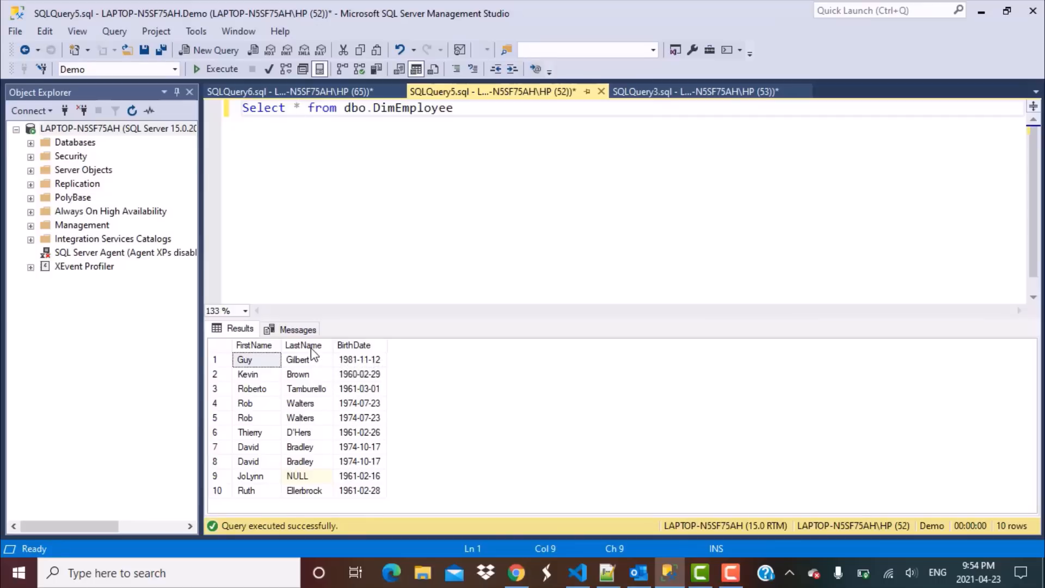
mouse_move(316, 362)
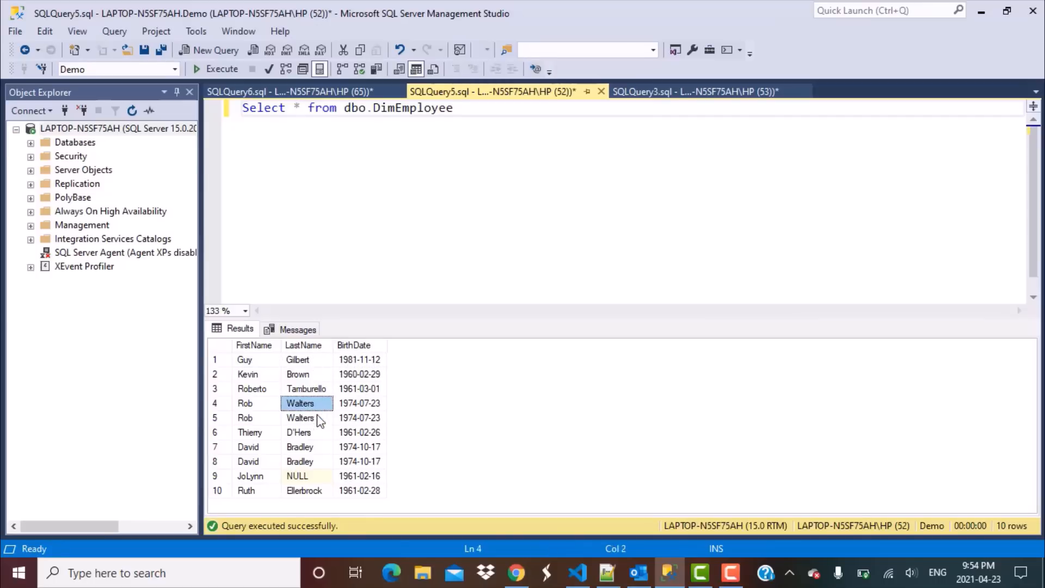
click(306, 417)
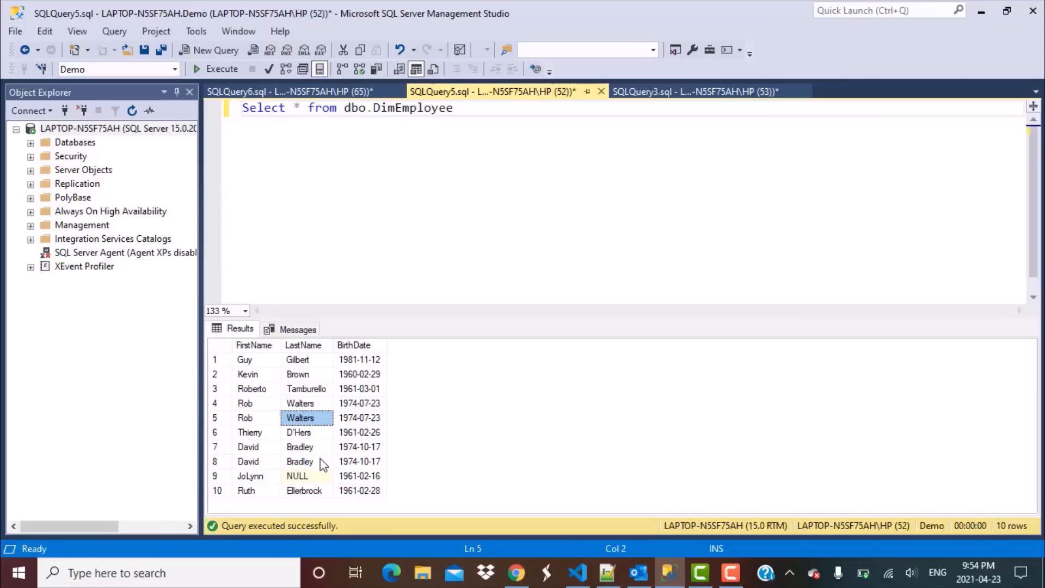
click(296, 476)
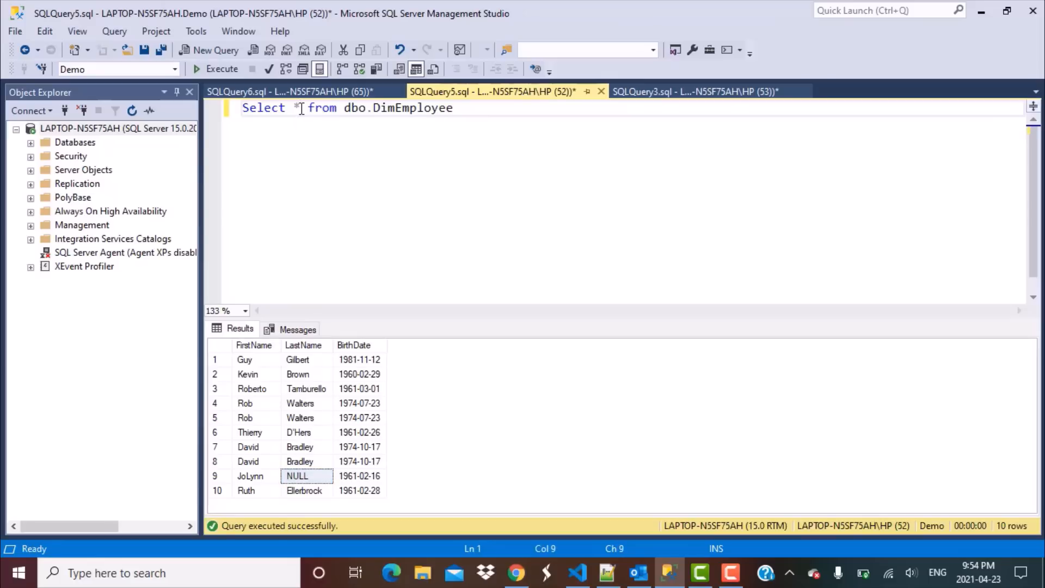
- Run SELECT count(LastName) FROM dbo.DimEmployee, returning 9 non-null last names
text(count)
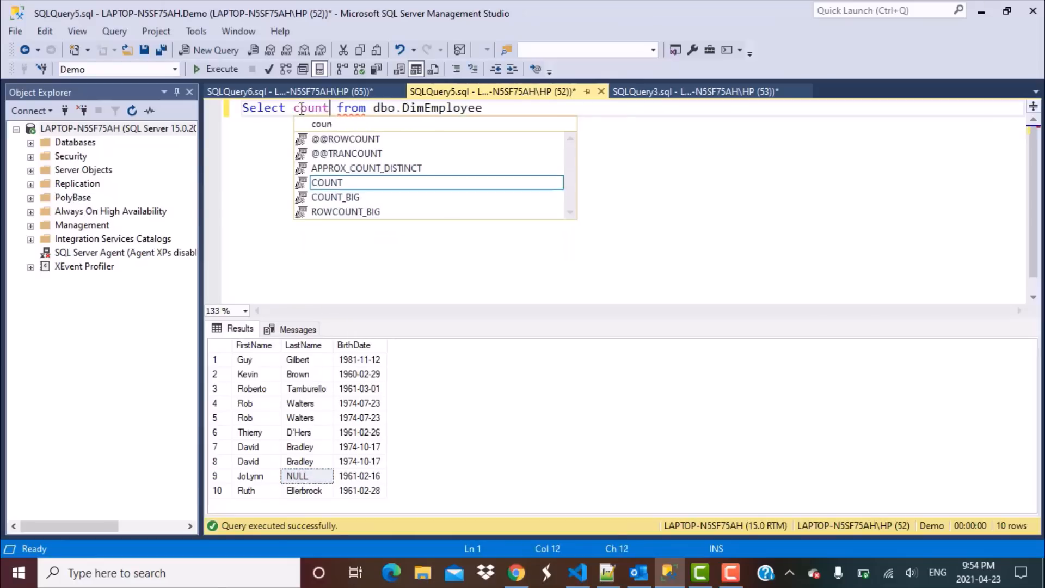
text(()
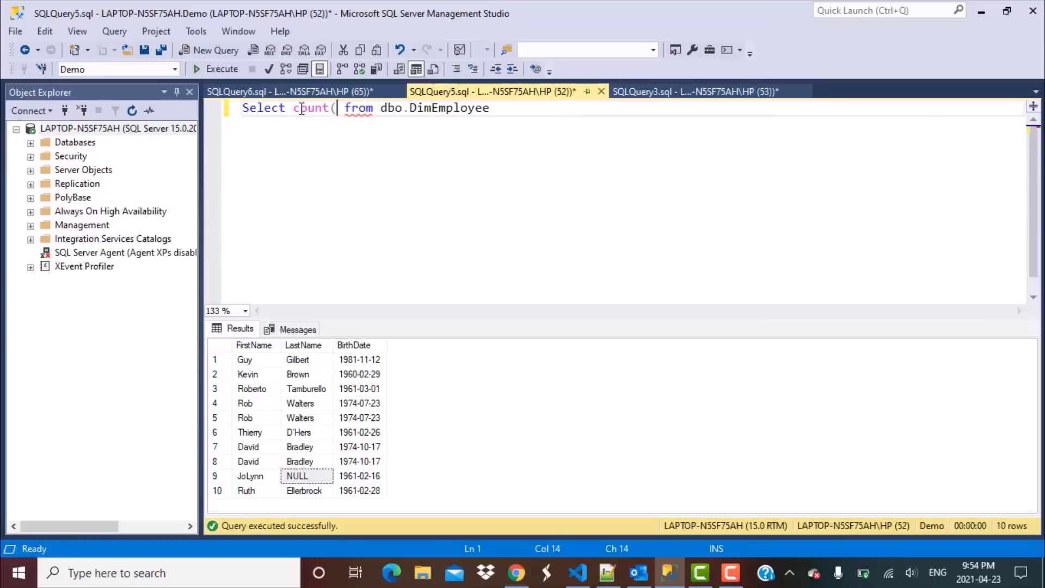
text(LastName)
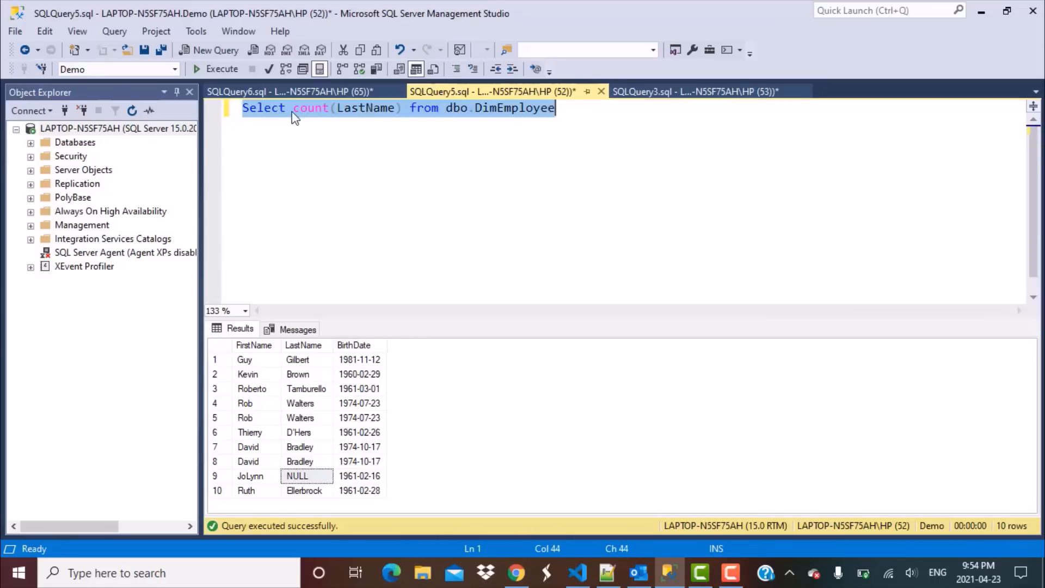
click(222, 69)
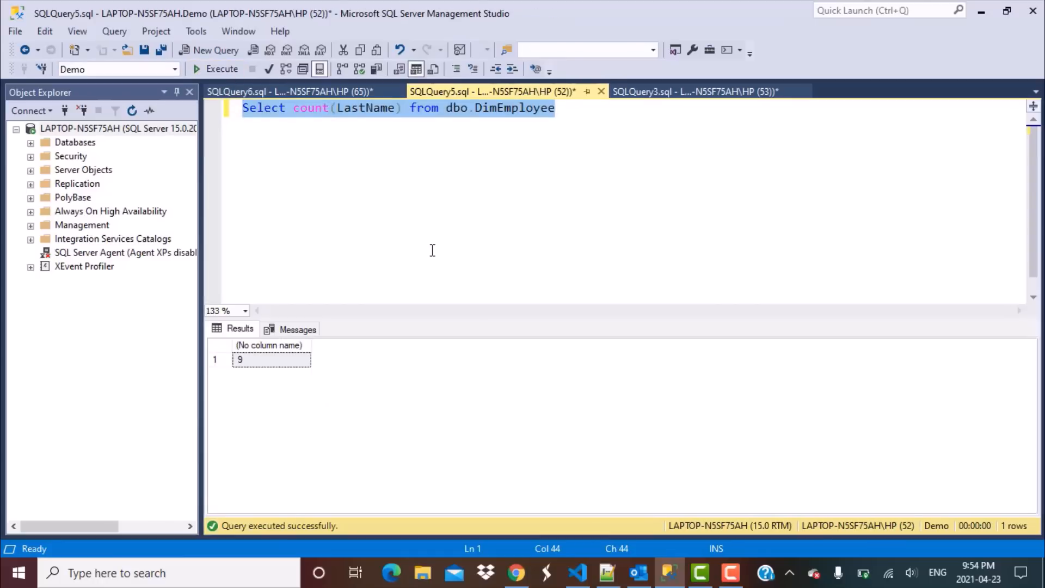
mouse_move(384, 302)
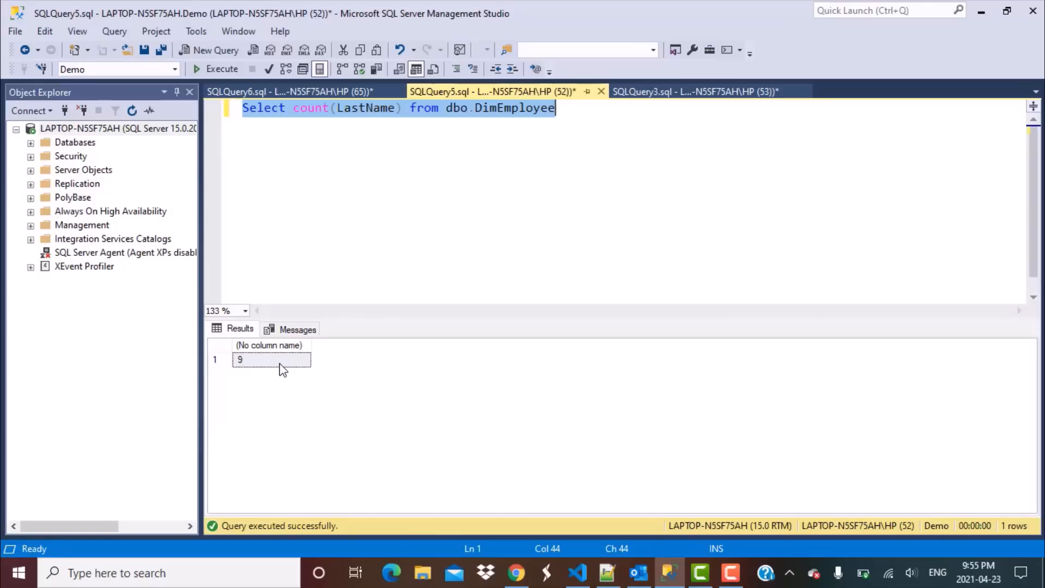
click(403, 108)
text(* --)
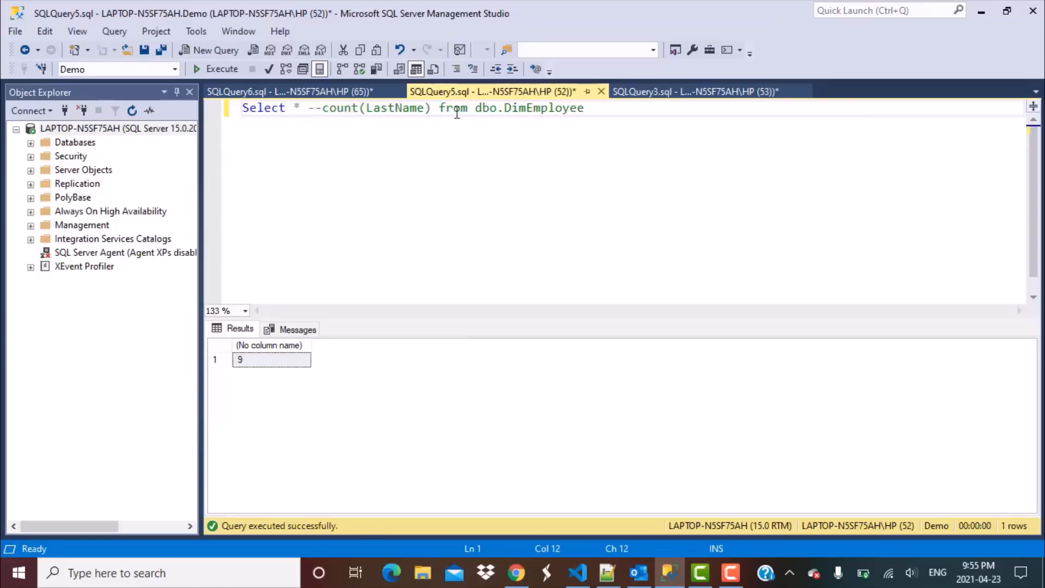
- List all 10 DimEmployee rows again with Select * and single out JoLynn's NULL last name
key(Enter)
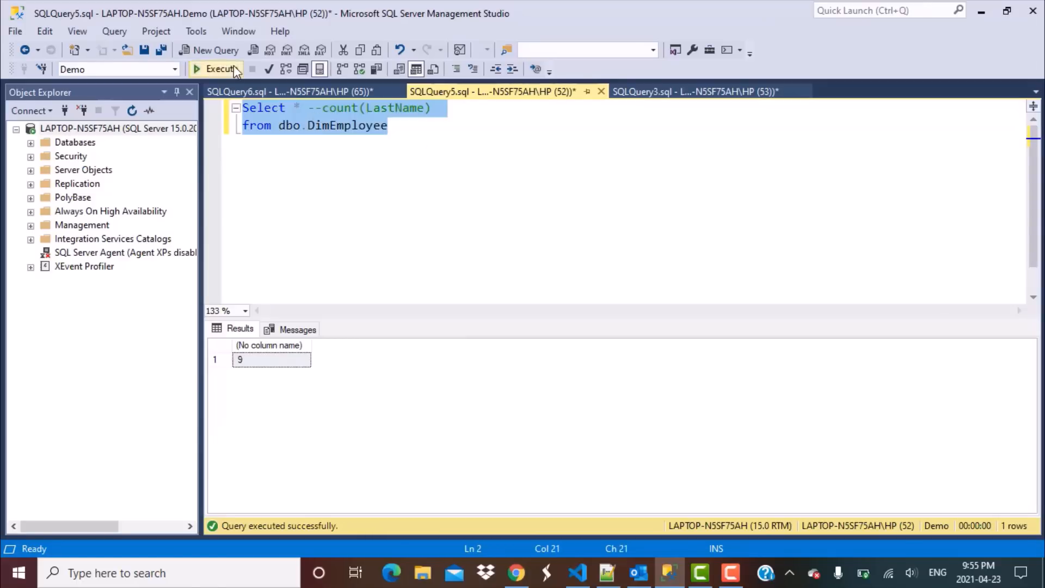
click(214, 68)
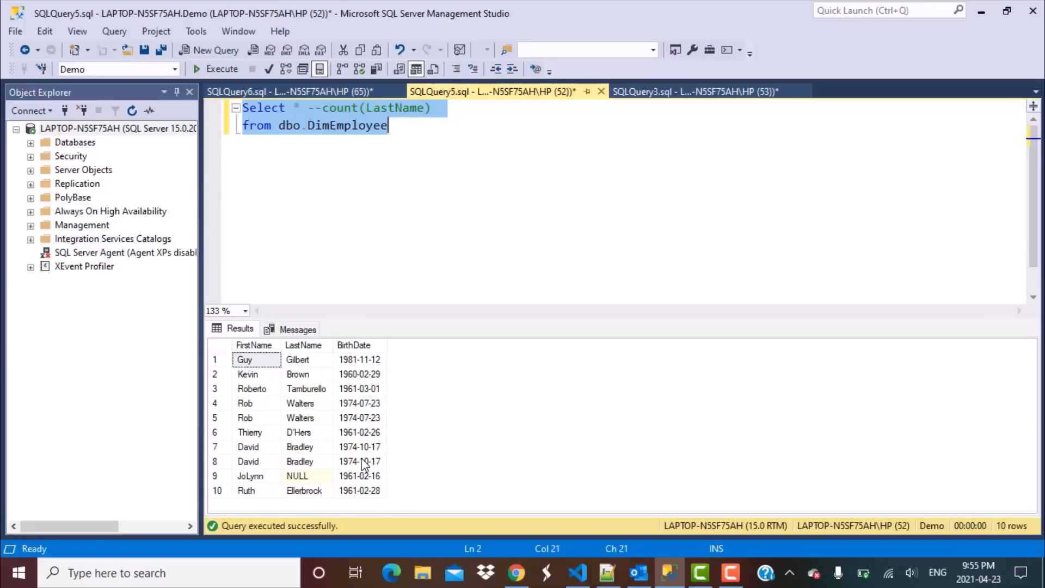
mouse_move(351, 484)
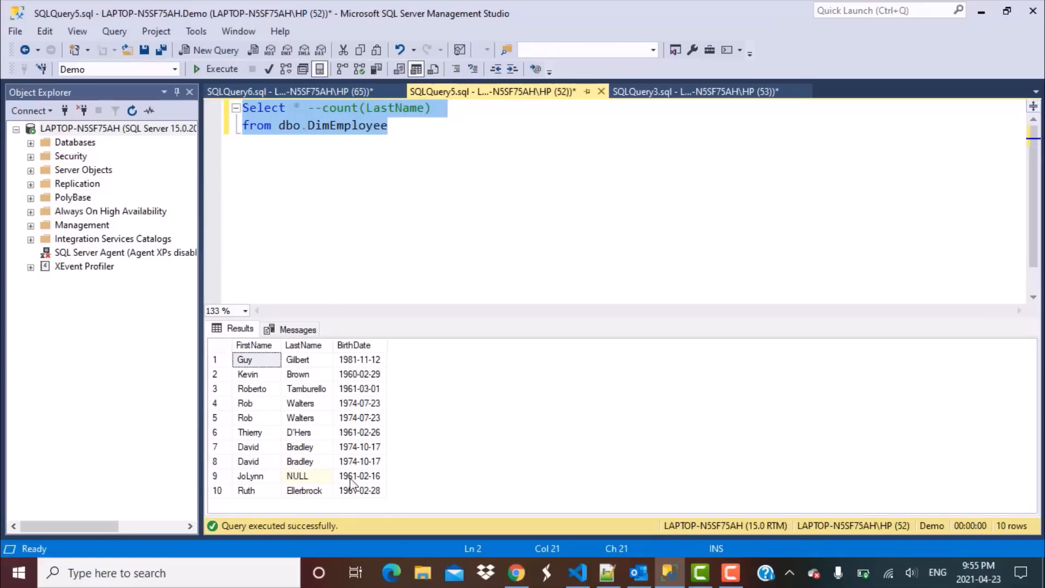
click(296, 476)
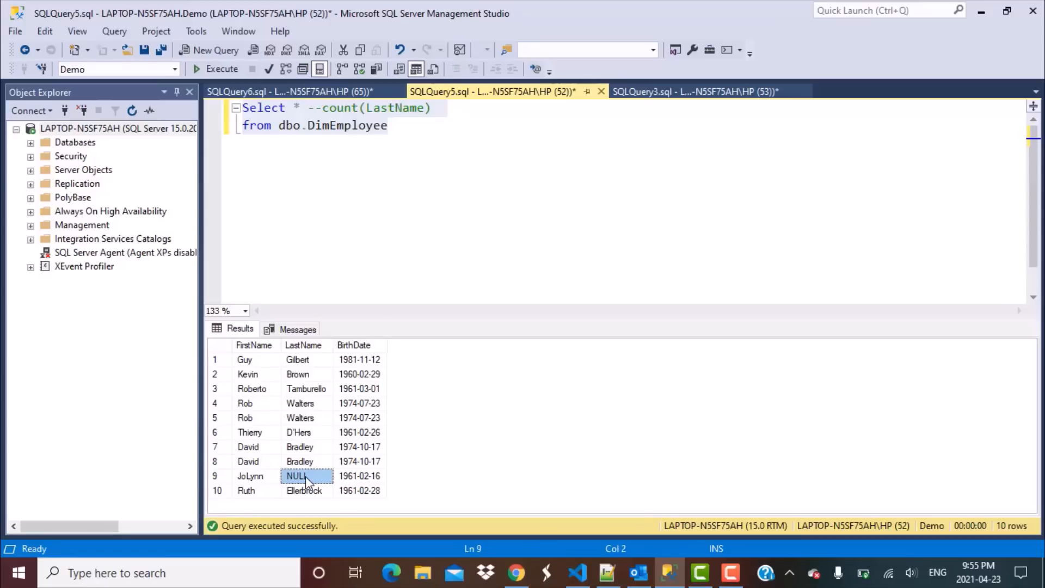
mouse_move(408, 107)
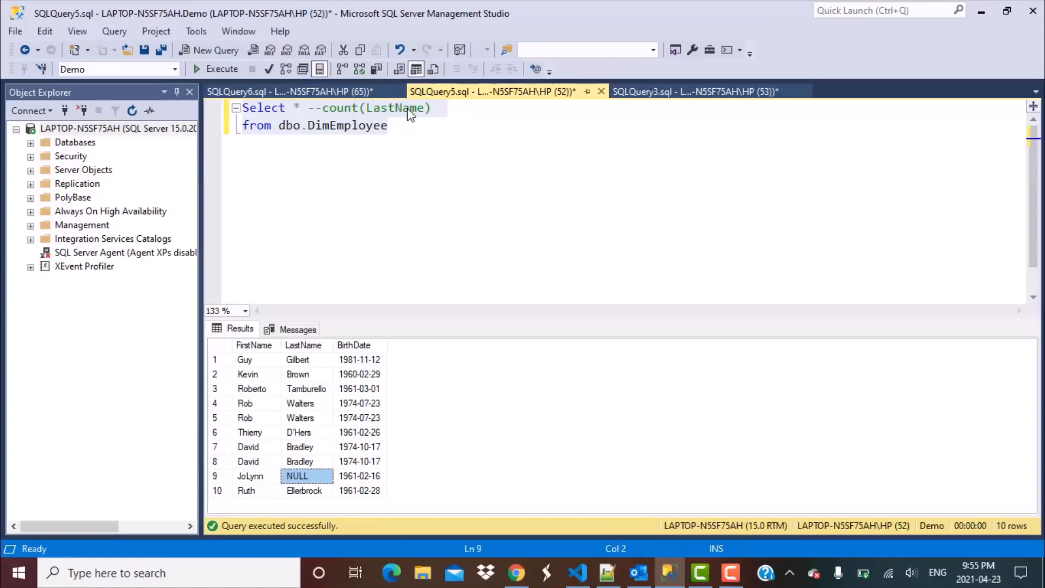
mouse_move(315, 514)
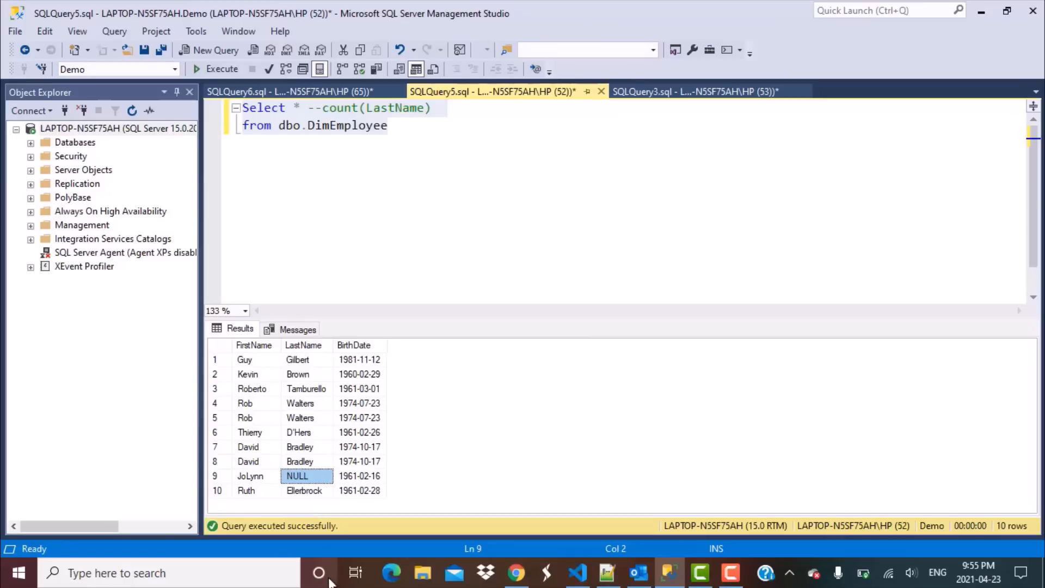
mouse_move(390, 139)
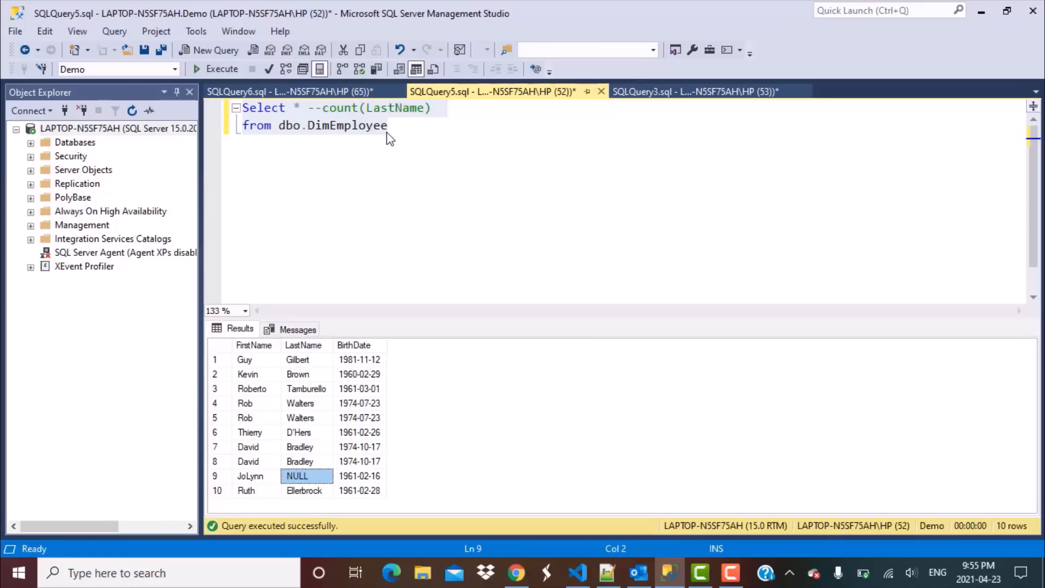
mouse_move(414, 115)
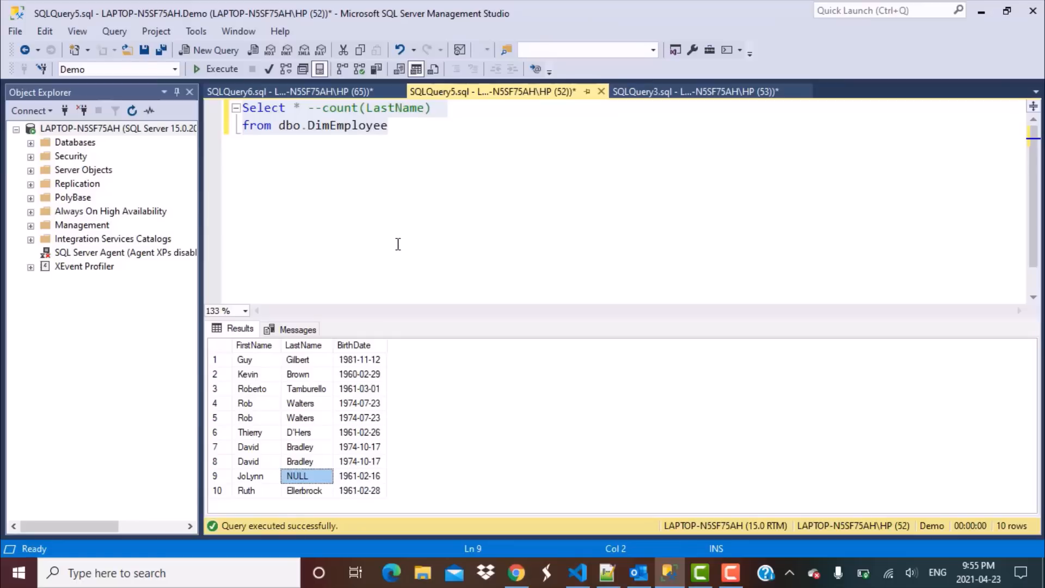
mouse_move(291, 424)
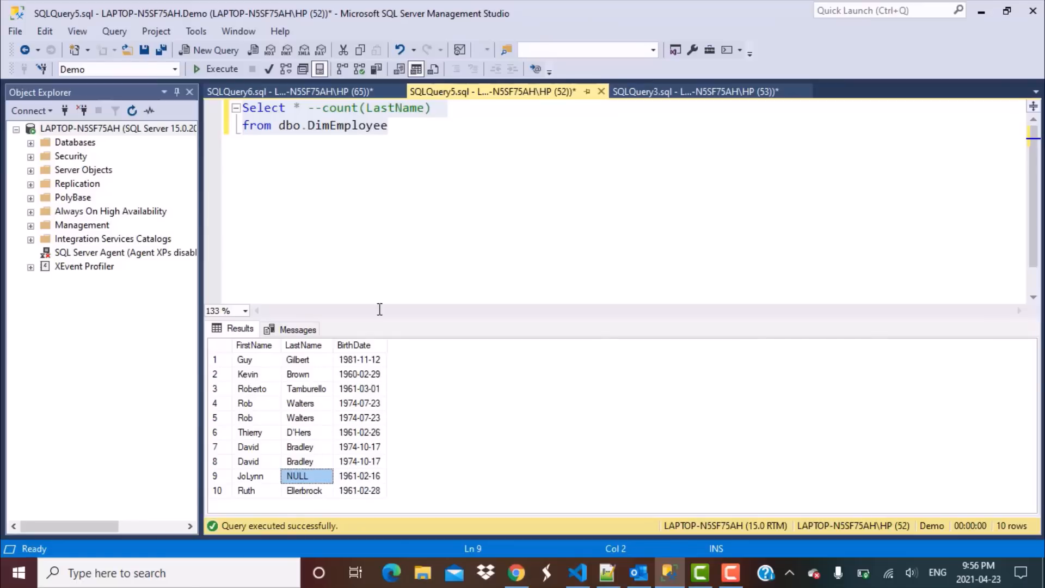
mouse_move(376, 336)
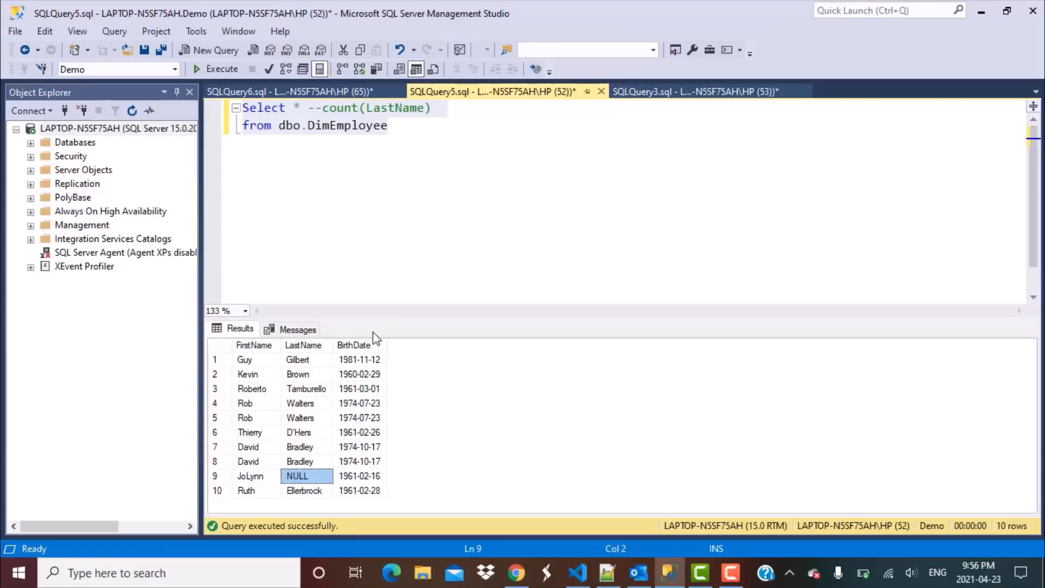
mouse_move(342, 430)
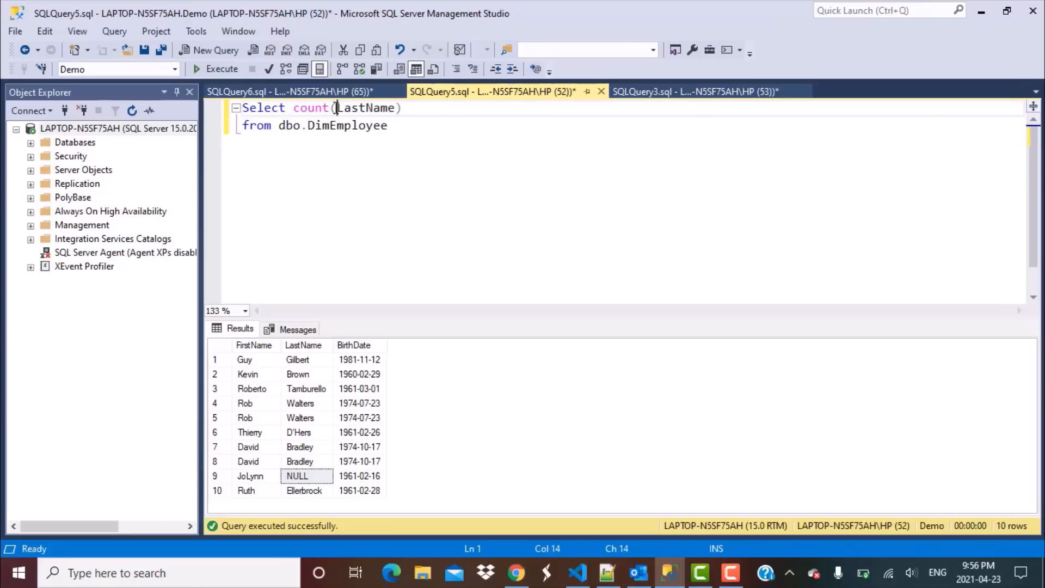
- Run count(distinct LastName) on DimEmployee, returning 7
text(distinct)
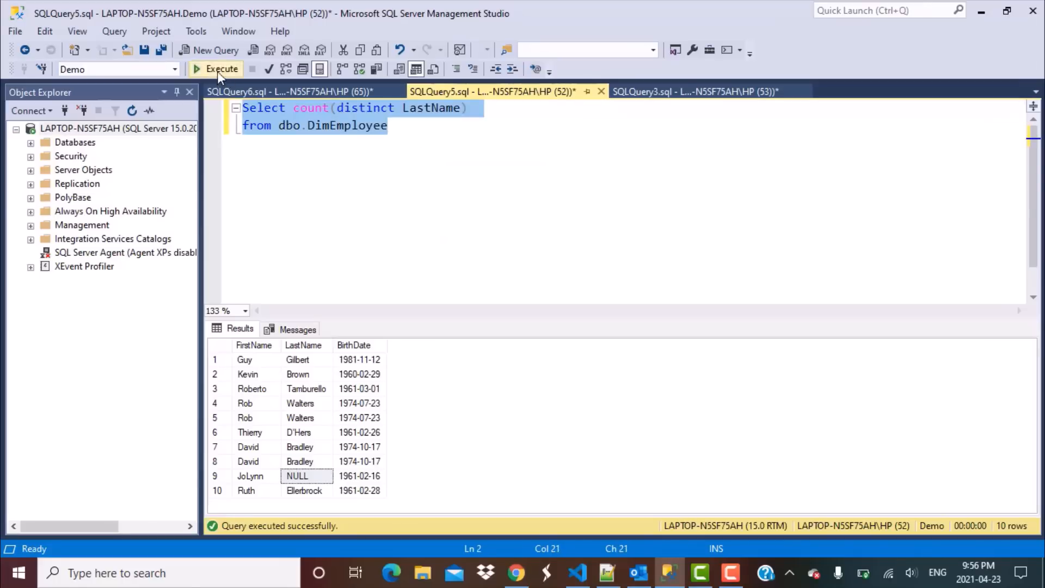
click(222, 68)
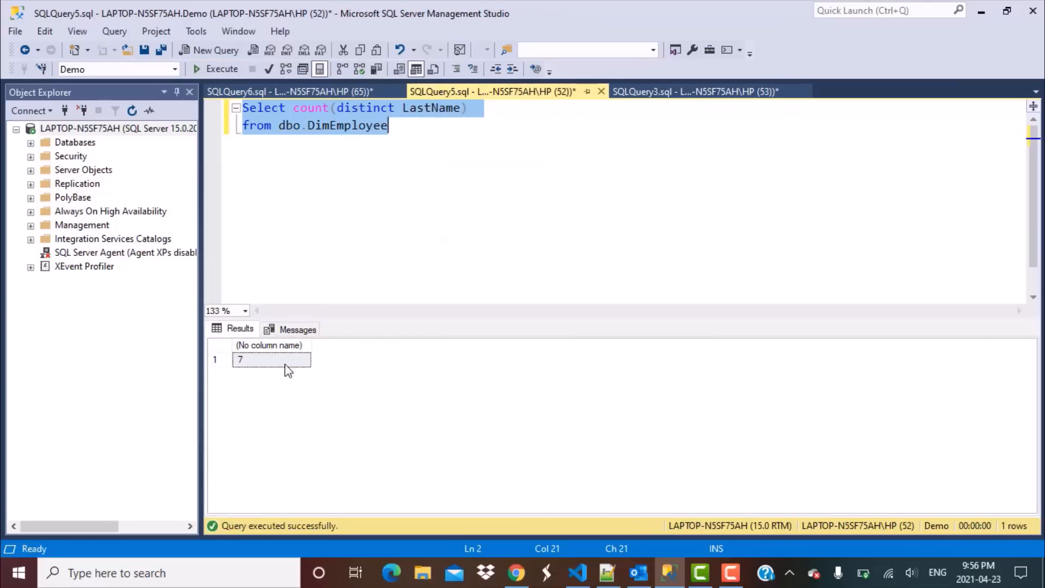
mouse_move(501, 188)
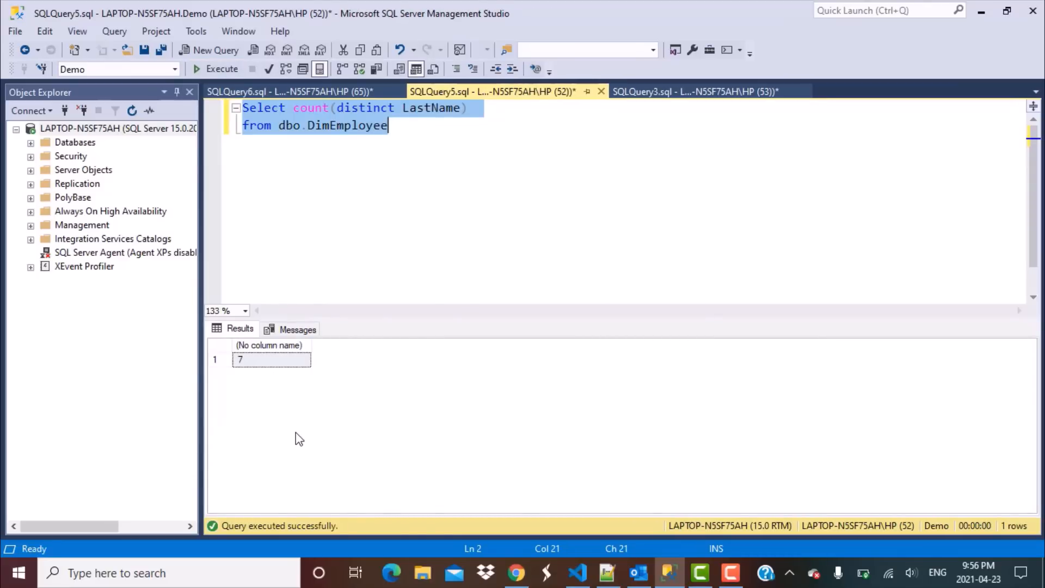
mouse_move(543, 198)
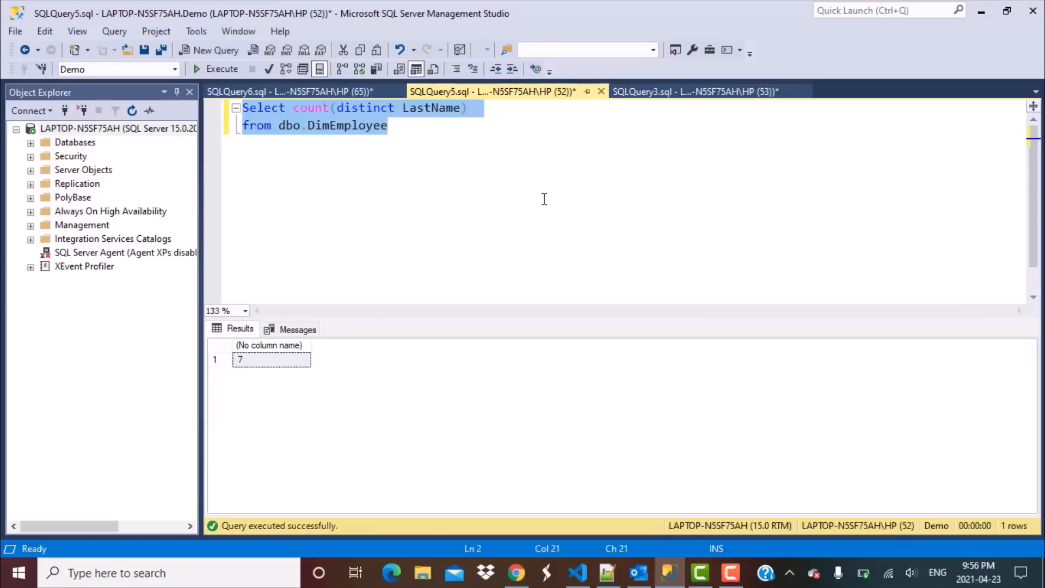